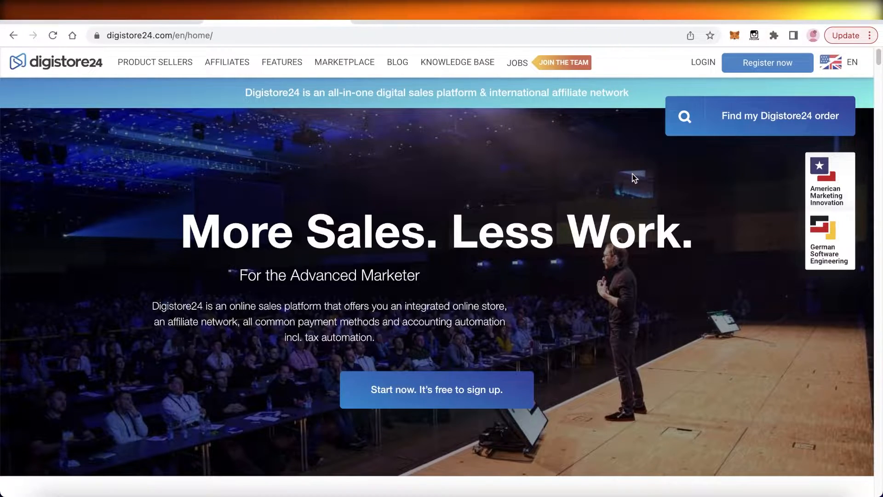
# Step: Scroll up and down through the Pinterest profile page
pyautogui.scroll(-3)
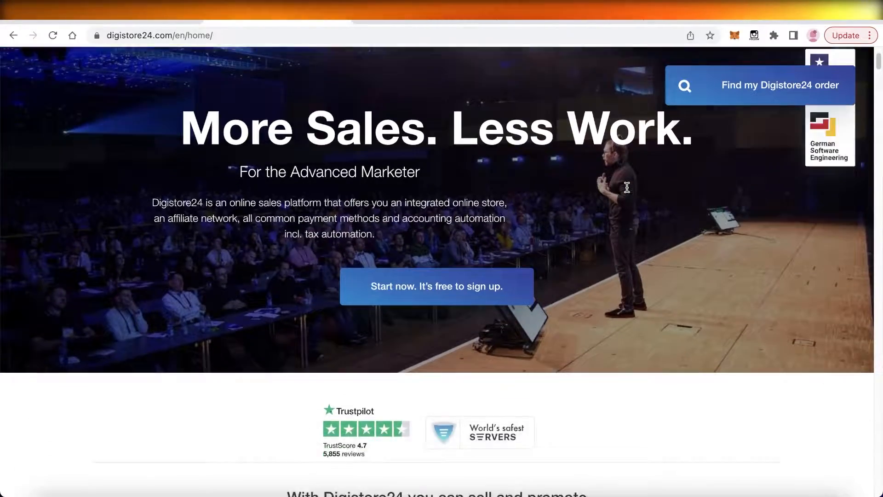
pyautogui.scroll(-3)
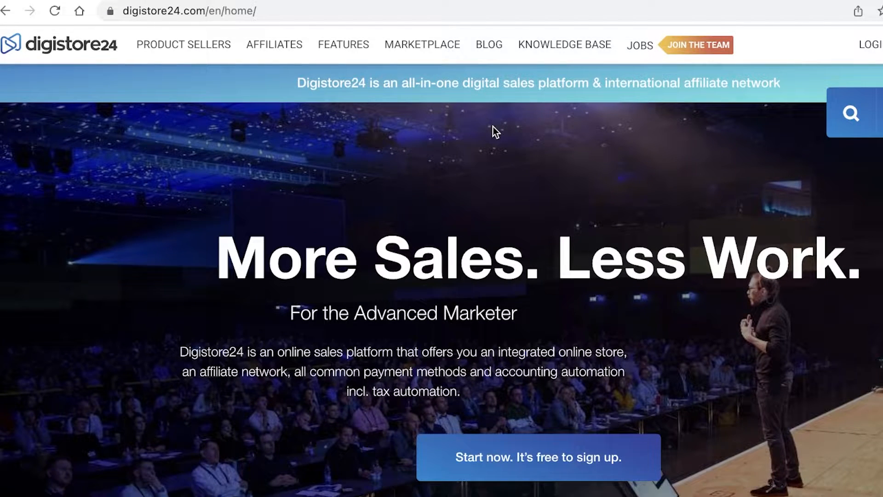
pyautogui.scroll(-3)
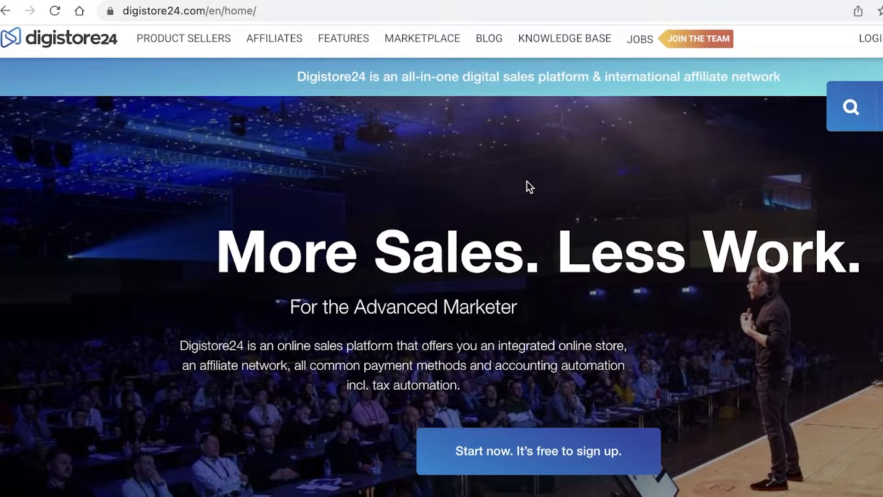
pyautogui.moveTo(564, 175)
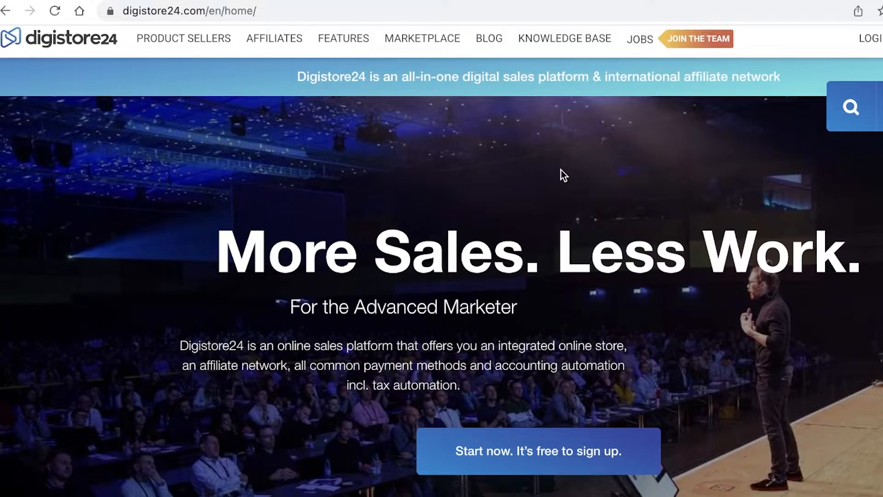
pyautogui.scroll(-3)
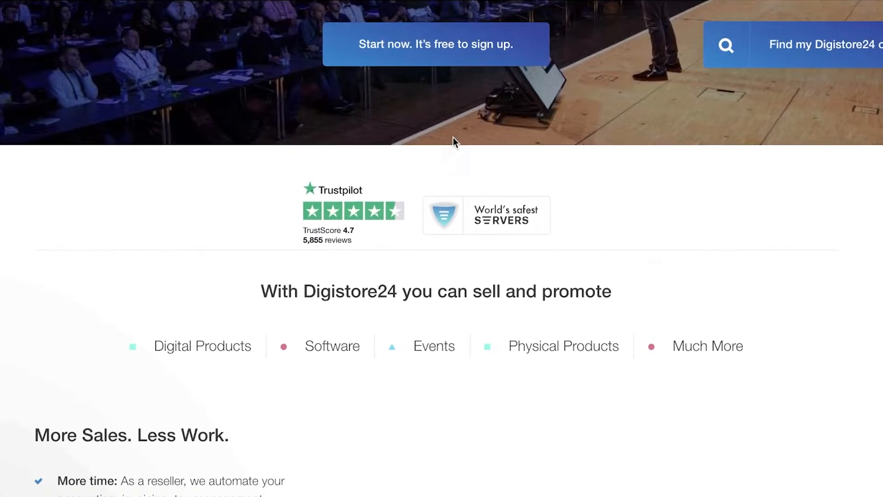
pyautogui.scroll(-3)
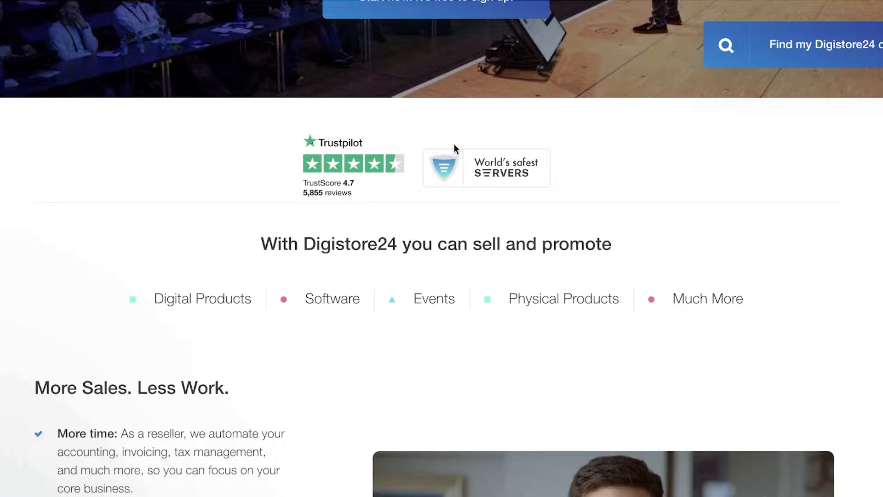
pyautogui.scroll(-3)
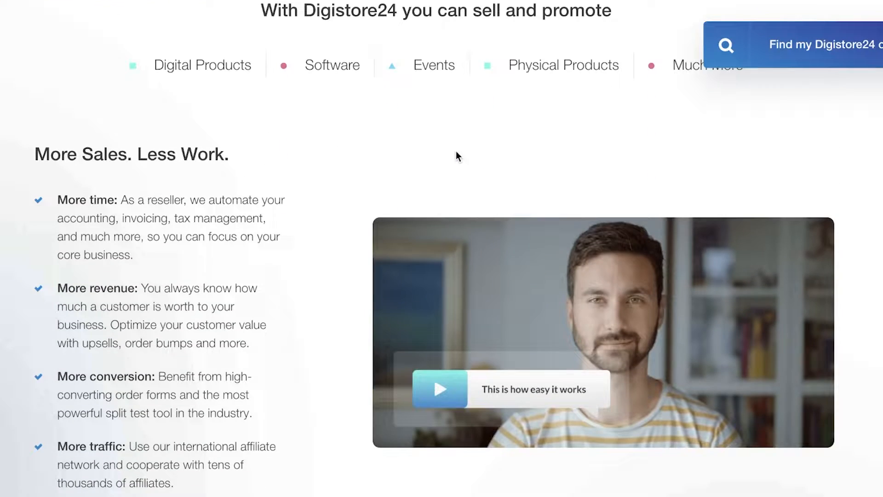
pyautogui.scroll(-3)
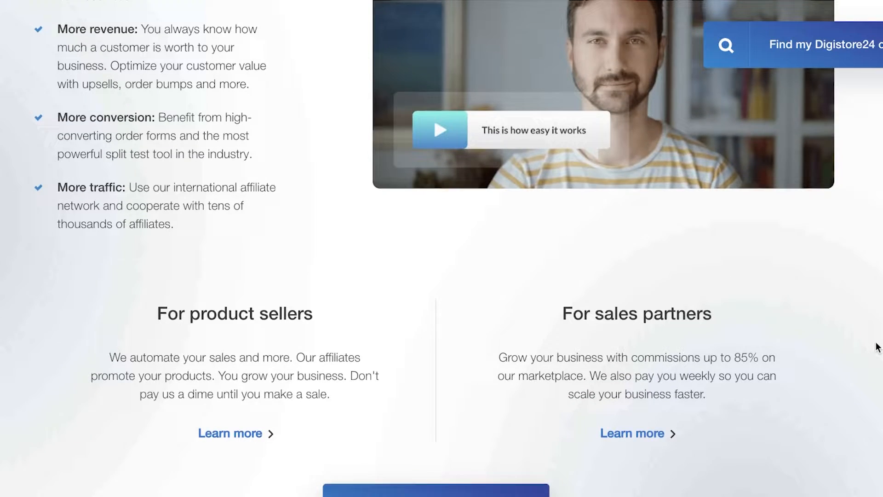
pyautogui.scroll(3)
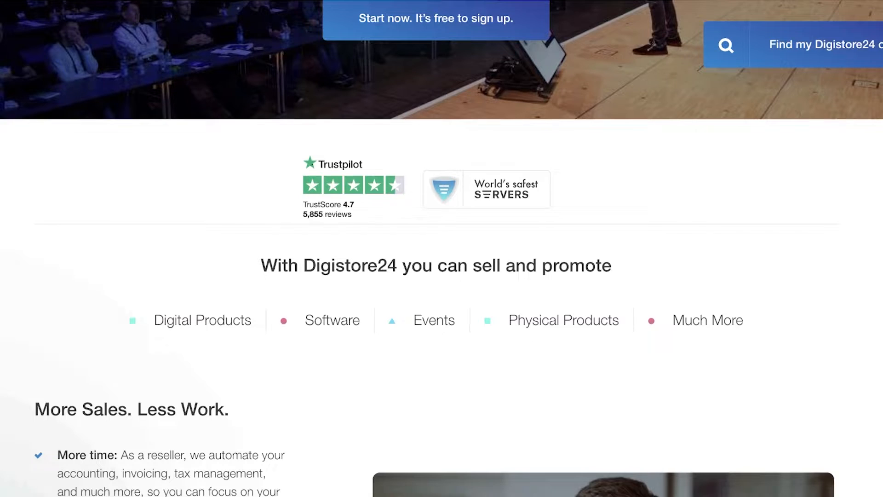
pyautogui.scroll(3)
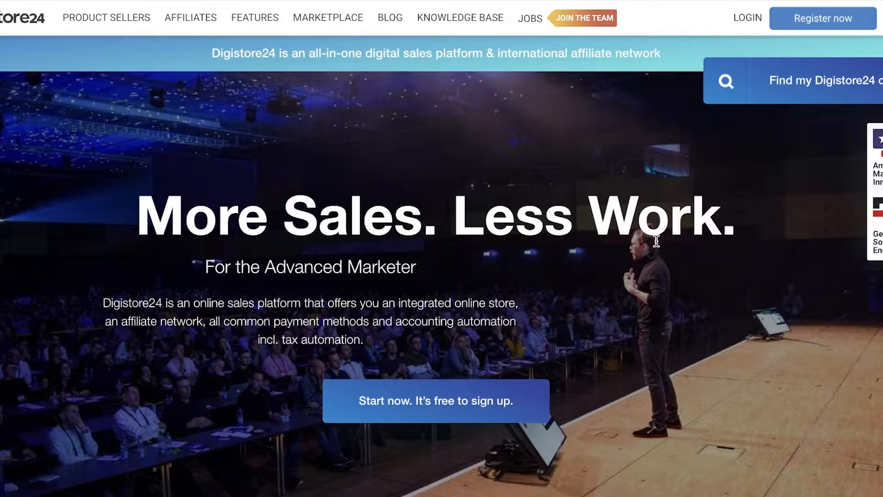
pyautogui.scroll(-3)
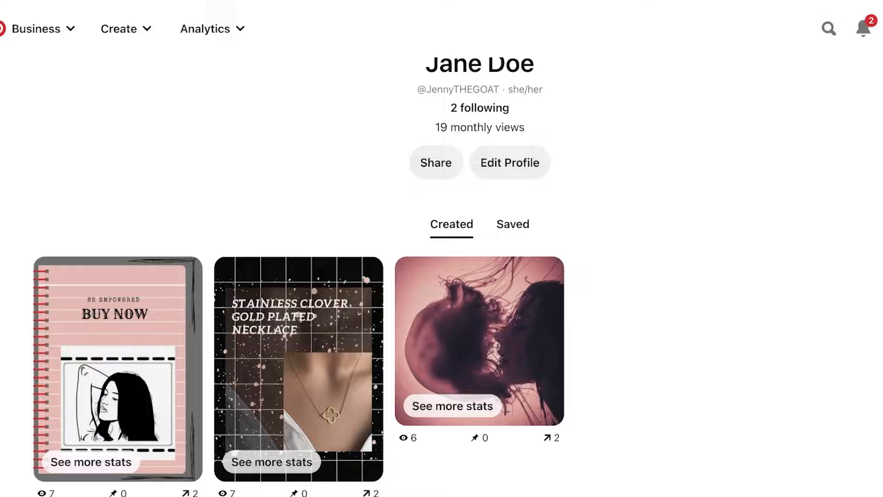
# Step: Switch to the home feed through the Business menu and scroll the For you pins
pyautogui.click(36, 28)
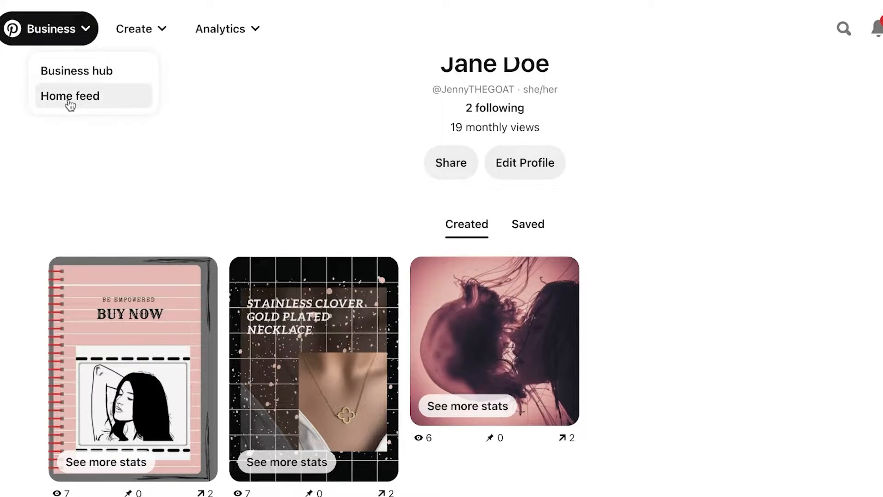
pyautogui.click(70, 95)
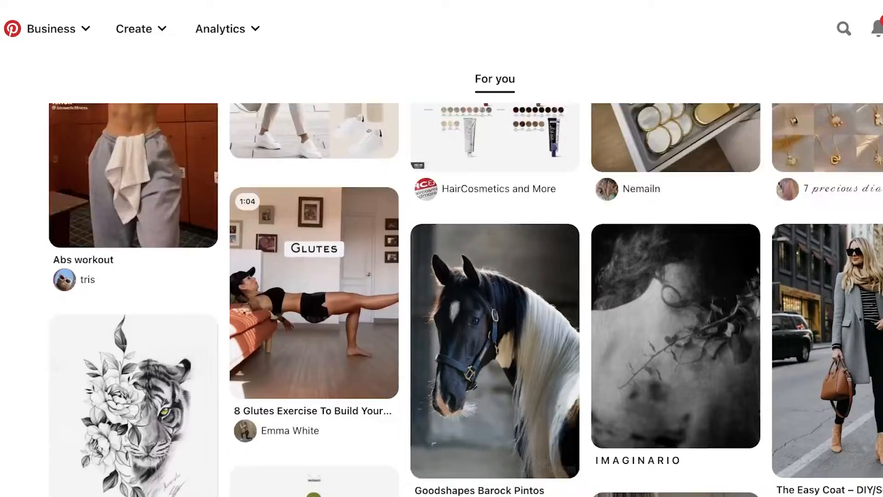
pyautogui.scroll(-3)
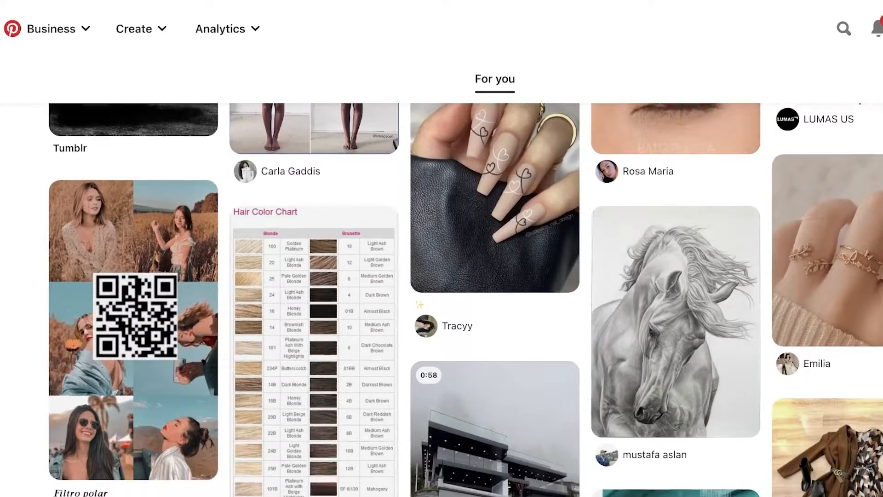
pyautogui.scroll(-3)
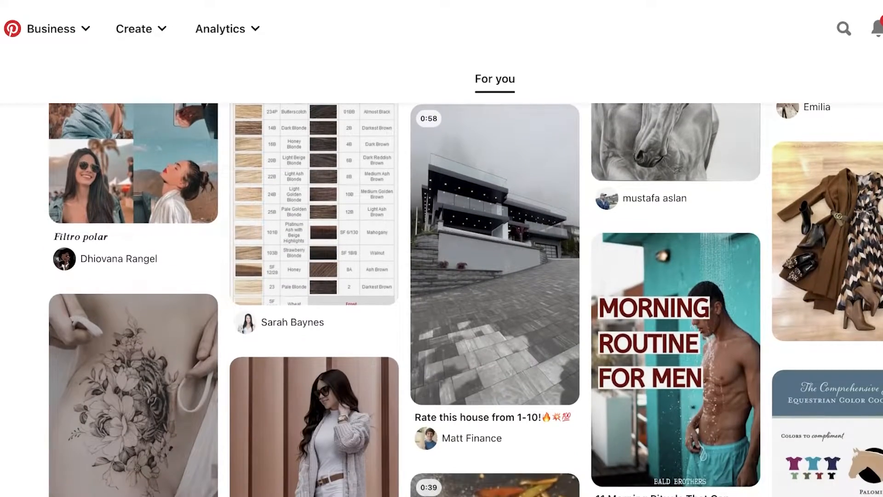
pyautogui.scroll(-3)
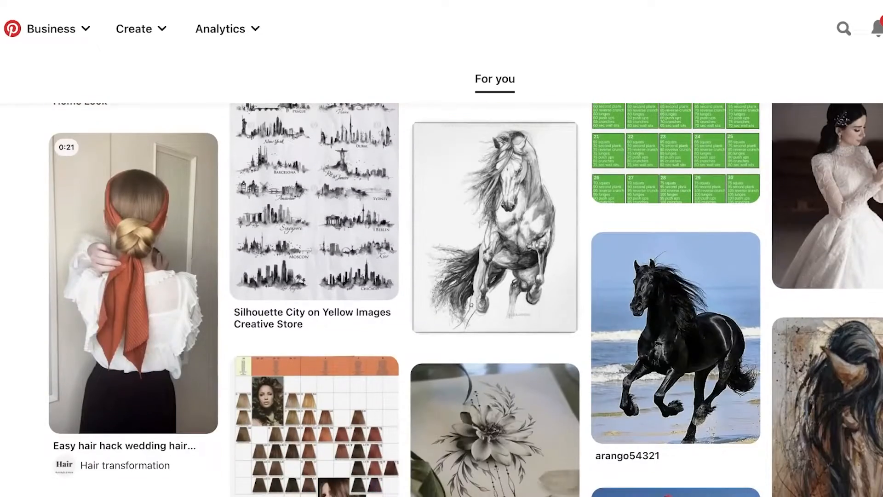
pyautogui.scroll(-3)
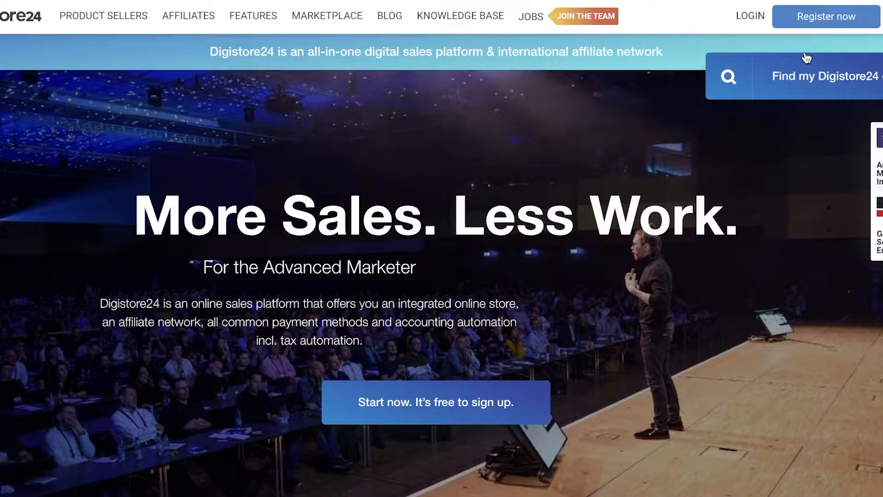
# Step: View the Digistore24 registration form, then bring up login and select the ID/Email field
pyautogui.click(435, 401)
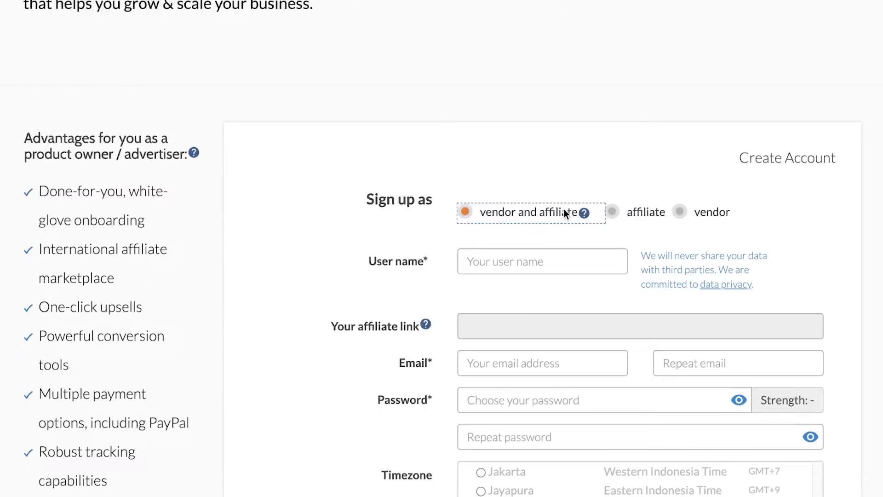
pyautogui.scroll(-3)
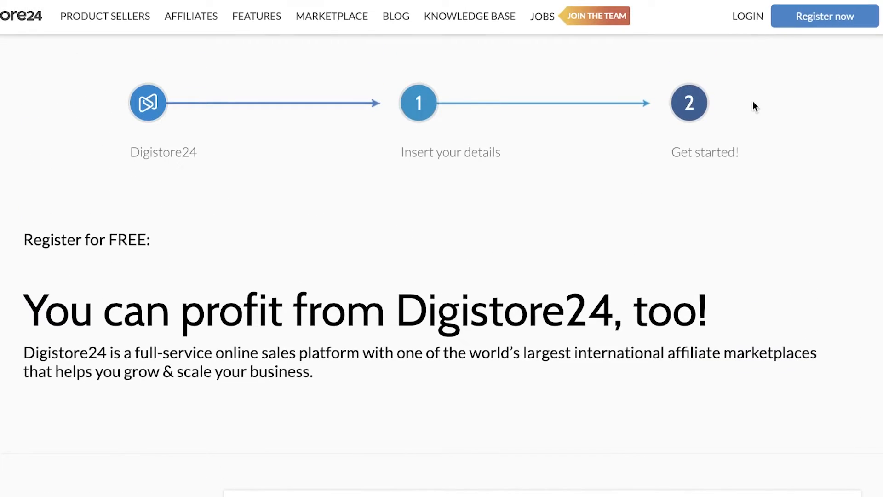
pyautogui.click(748, 15)
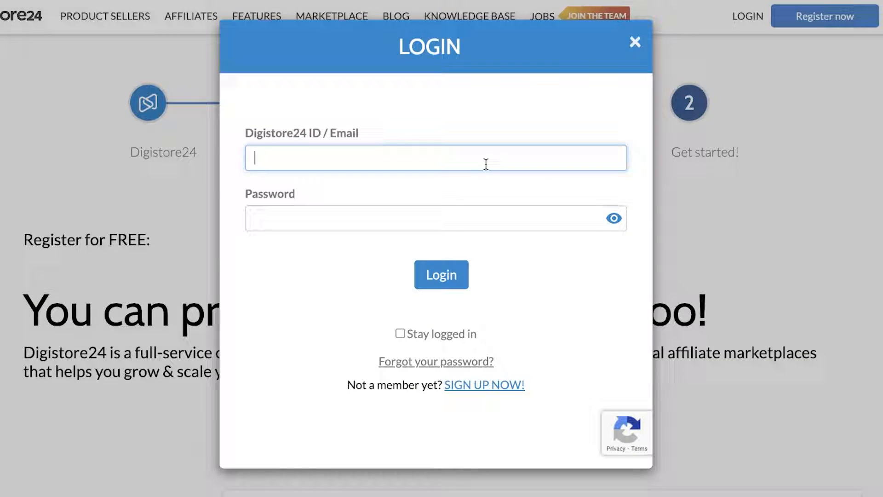
pyautogui.click(441, 275)
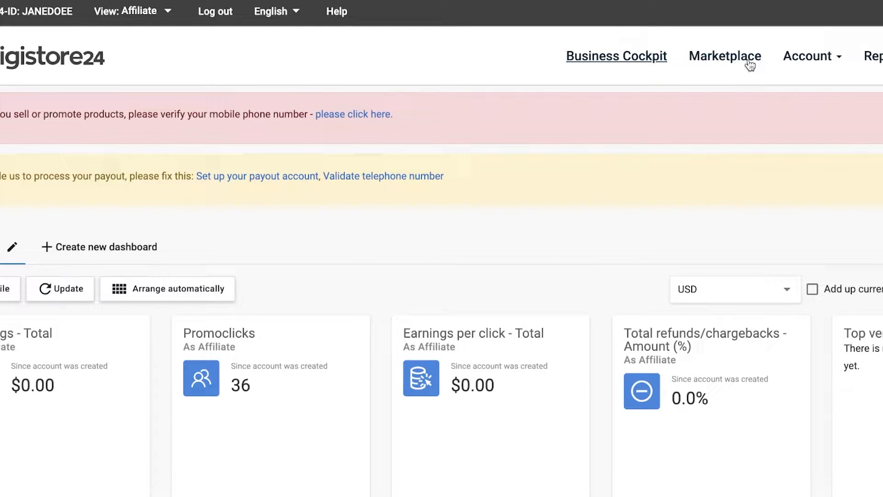
# Step: Open Marketplace, browse the category sidebar, and collapse the Physical Products subcategories
pyautogui.click(725, 55)
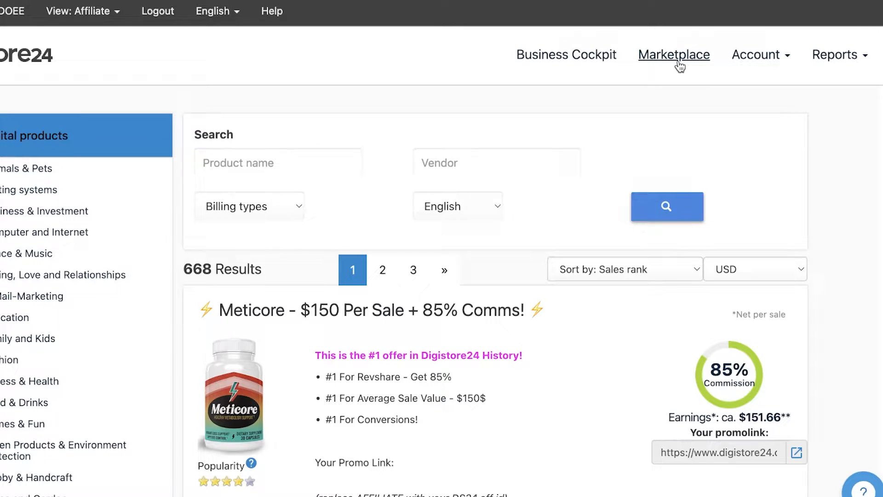
pyautogui.scroll(-3)
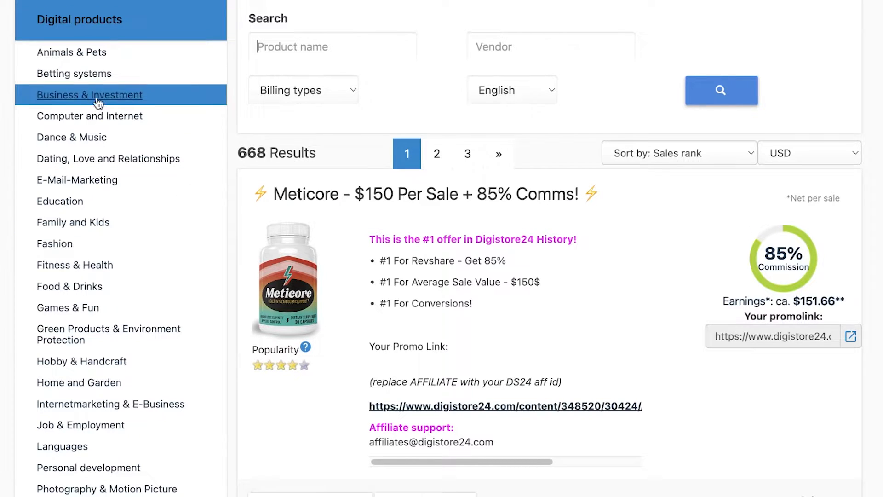
pyautogui.scroll(-3)
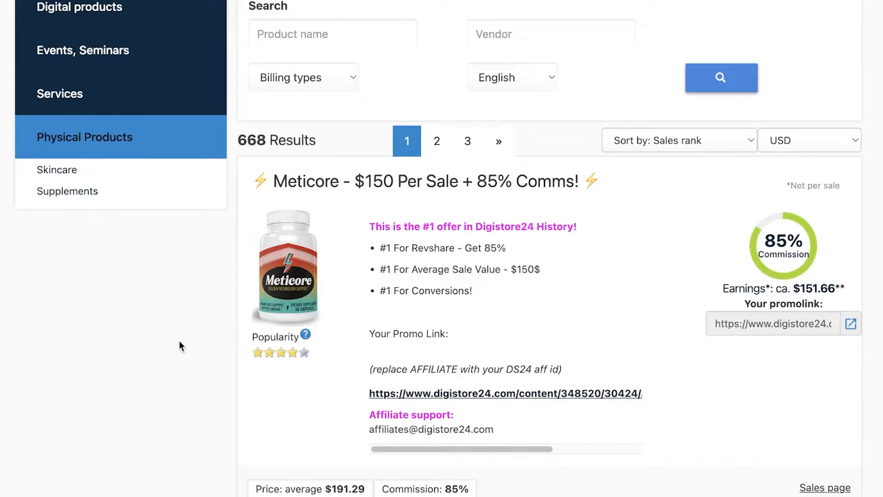
pyautogui.click(79, 11)
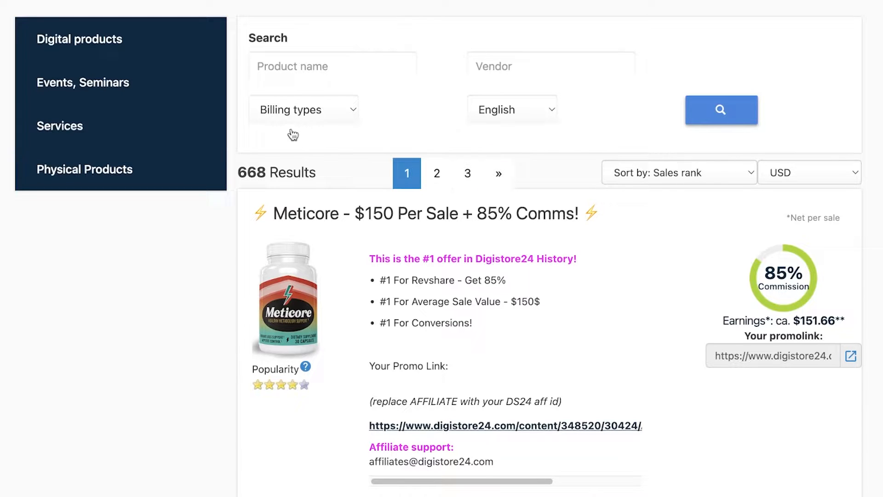
pyautogui.click(679, 172)
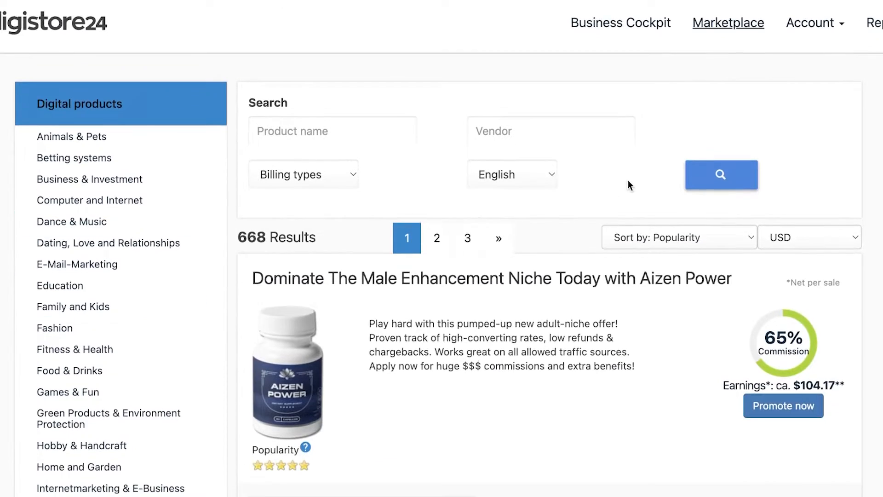
# Step: Find CELLXRENEWAL and highlight its earnings per sale and 7.8% cancellation rate
pyautogui.scroll(-3)
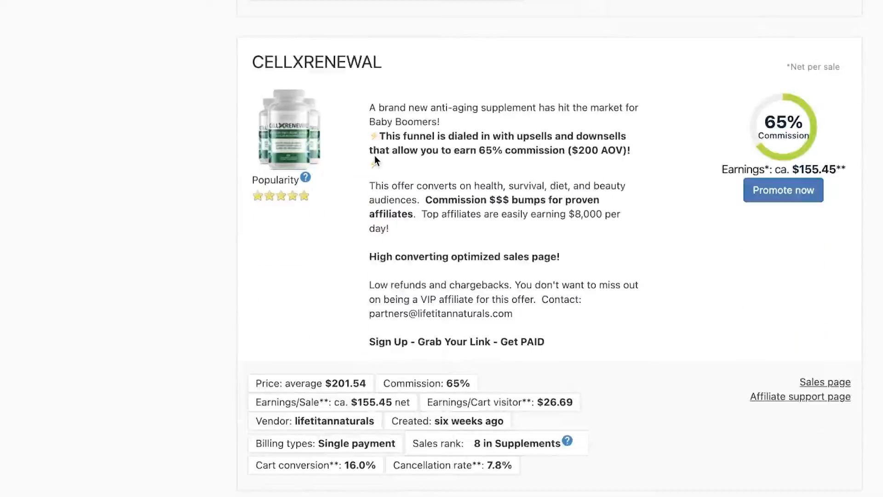
pyautogui.scroll(-3)
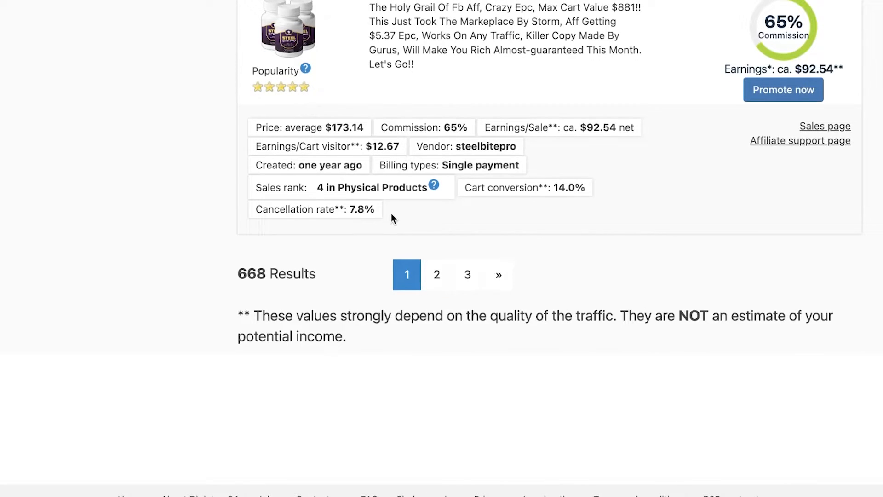
pyautogui.scroll(3)
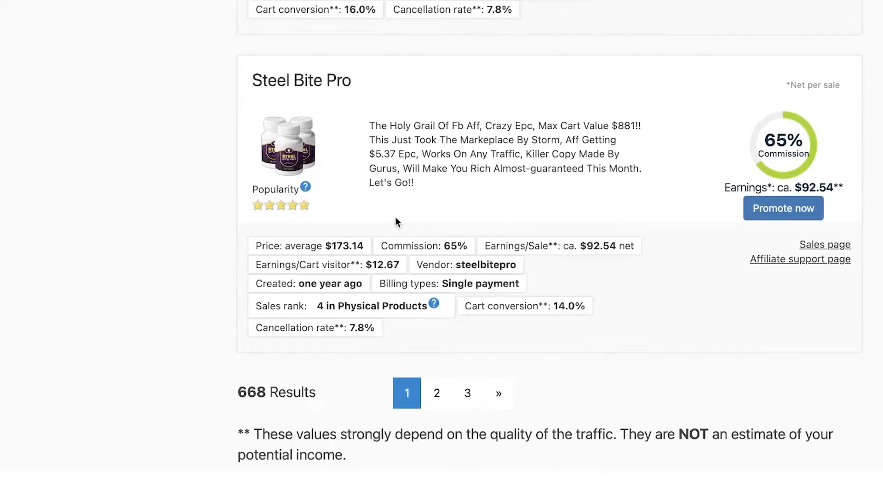
pyautogui.scroll(-3)
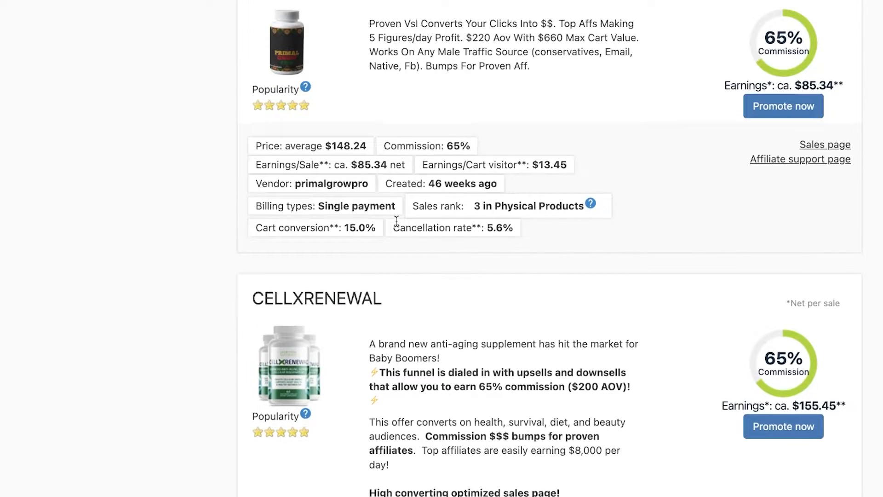
pyautogui.scroll(-3)
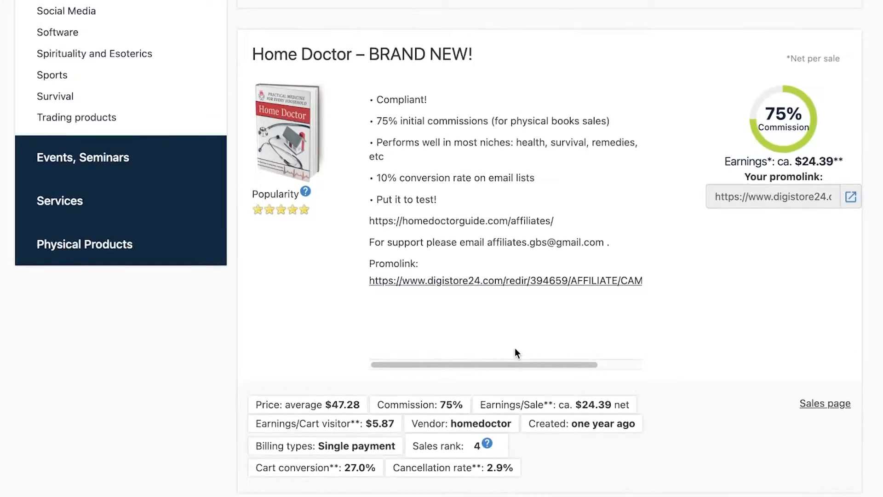
pyautogui.moveTo(290, 121)
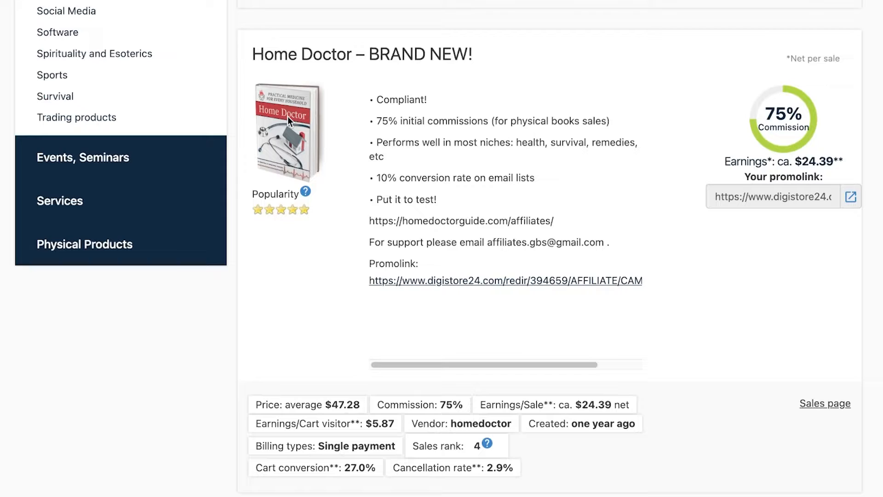
pyautogui.scroll(-3)
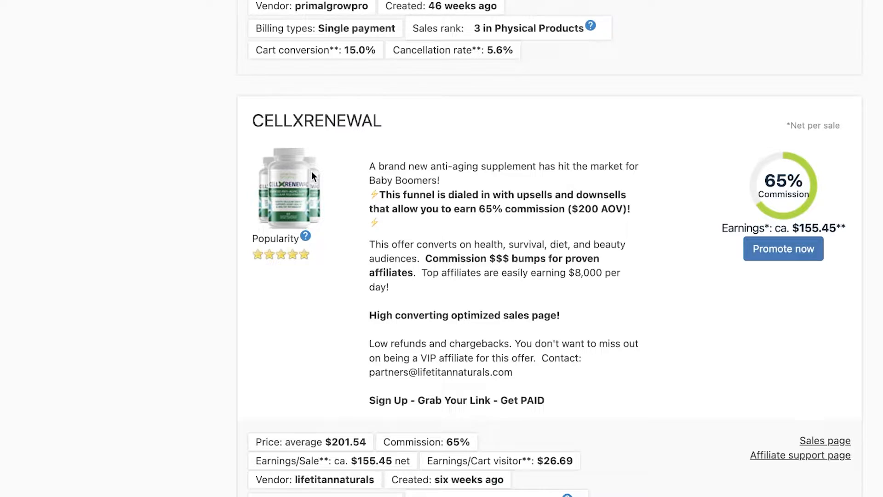
pyautogui.moveTo(774, 212)
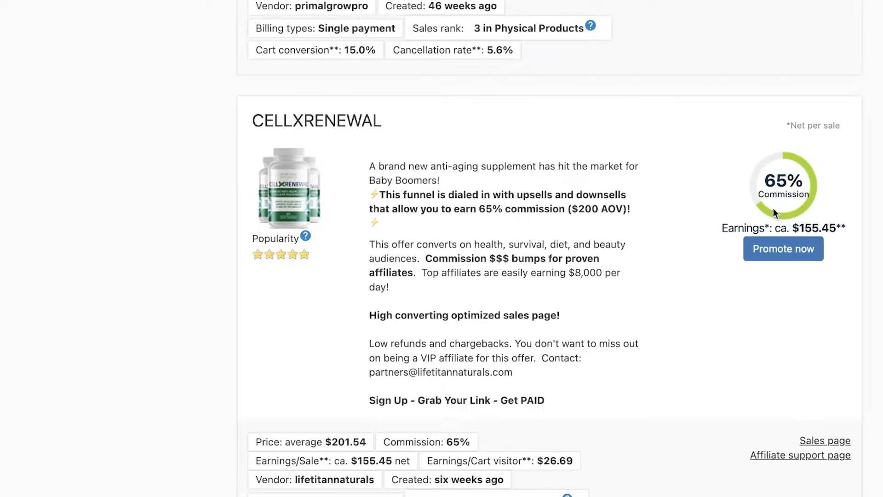
pyautogui.doubleClick(820, 228)
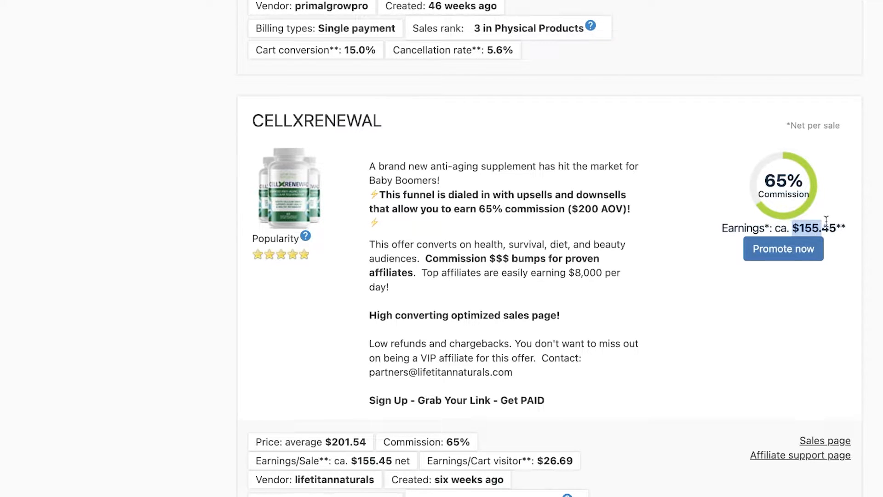
pyautogui.scroll(-3)
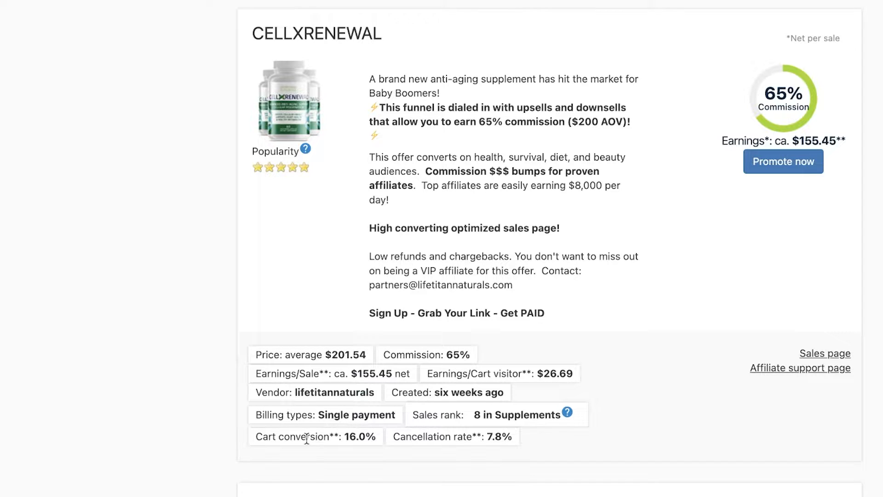
pyautogui.moveTo(486, 439)
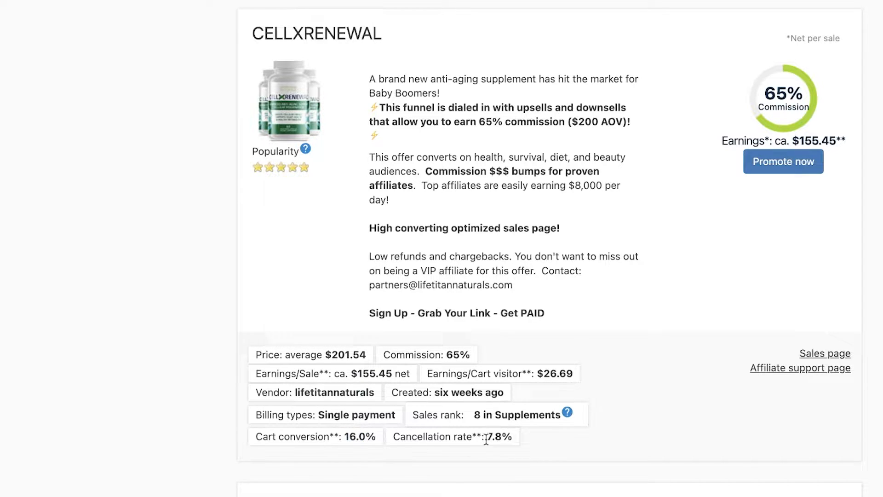
pyautogui.doubleClick(498, 436)
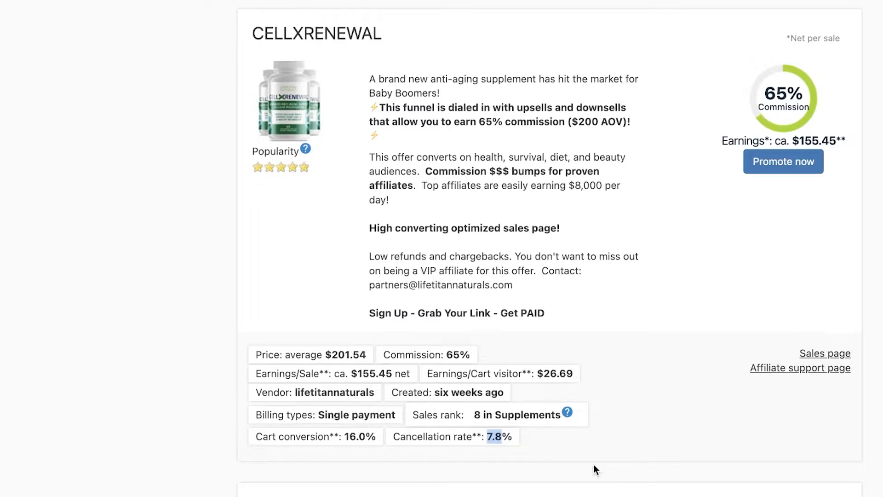
pyautogui.moveTo(496, 462)
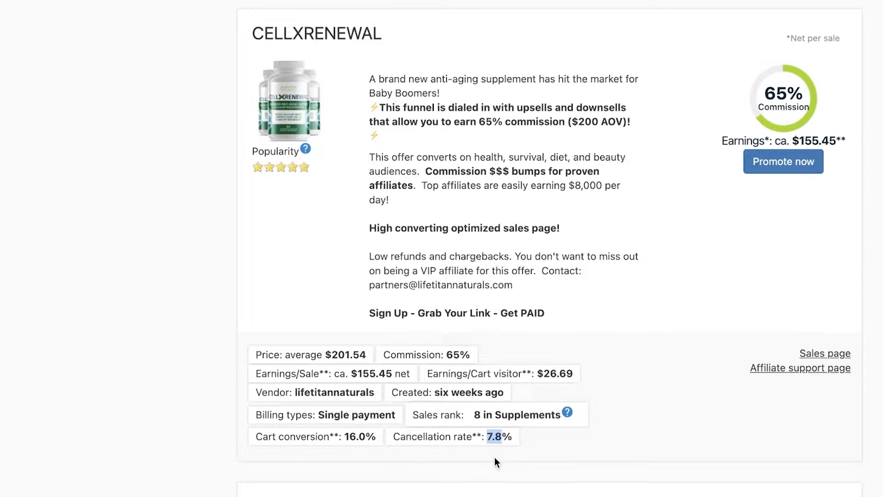
pyautogui.moveTo(526, 452)
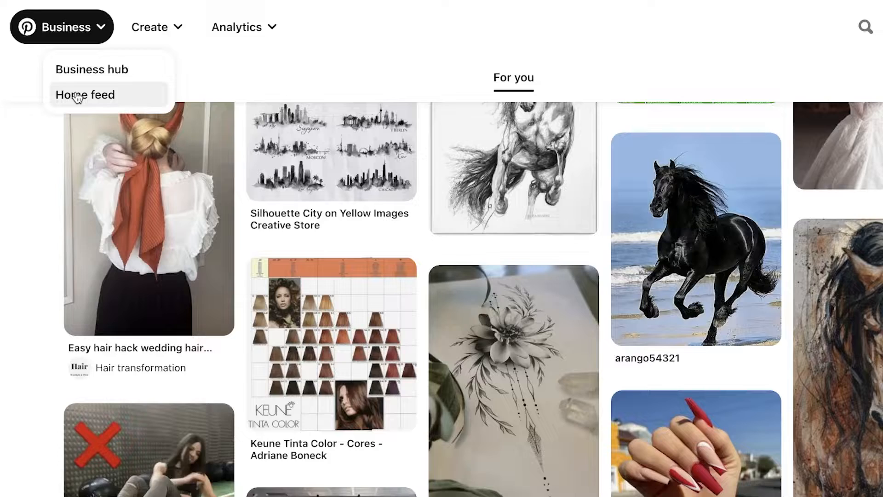
# Step: Review Analytics > Audience insights, which lack enough data, then return to the home feed
pyautogui.click(84, 94)
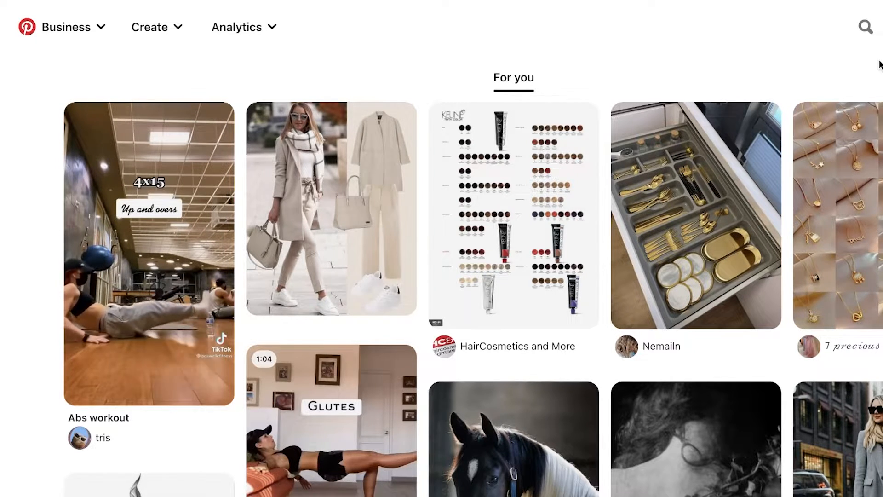
pyautogui.click(244, 27)
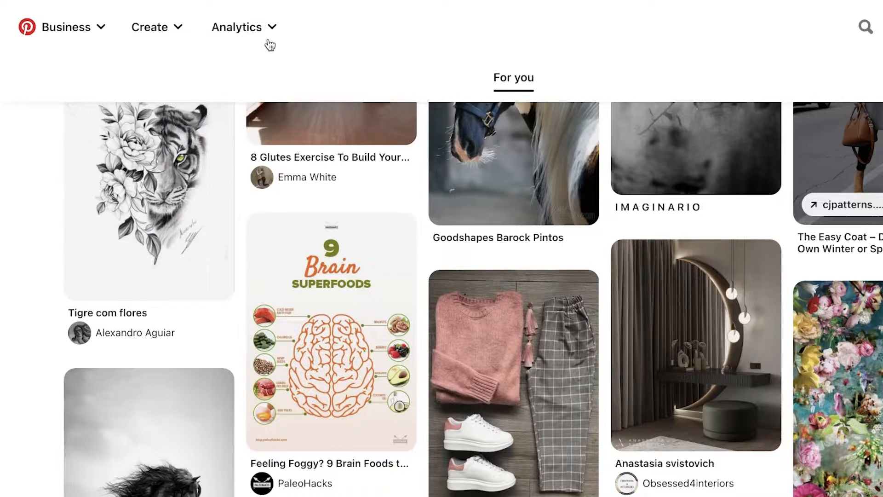
pyautogui.click(237, 27)
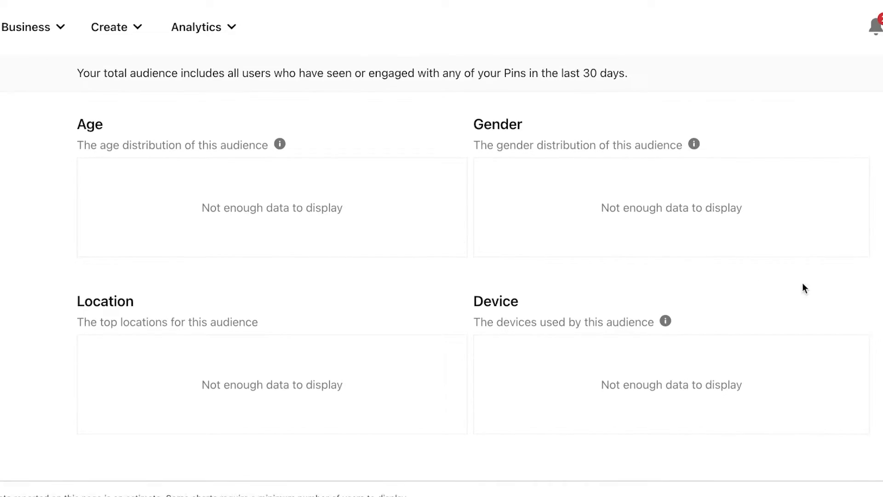
pyautogui.scroll(-3)
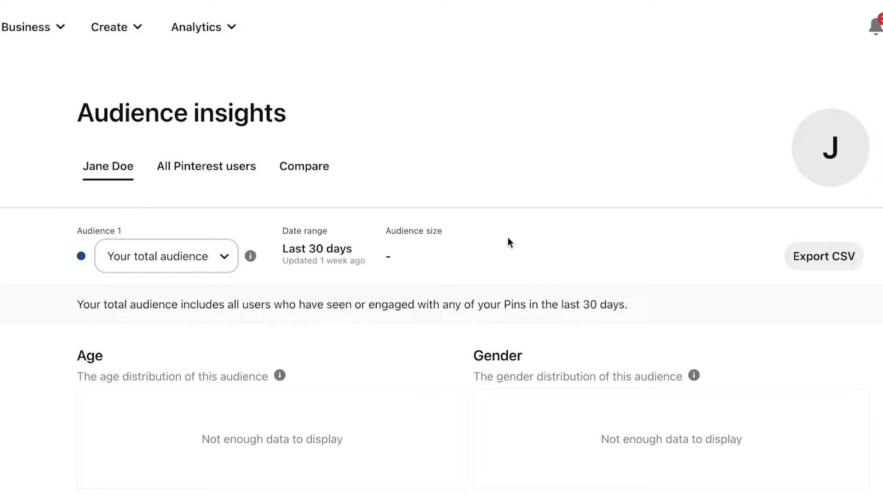
pyautogui.click(26, 27)
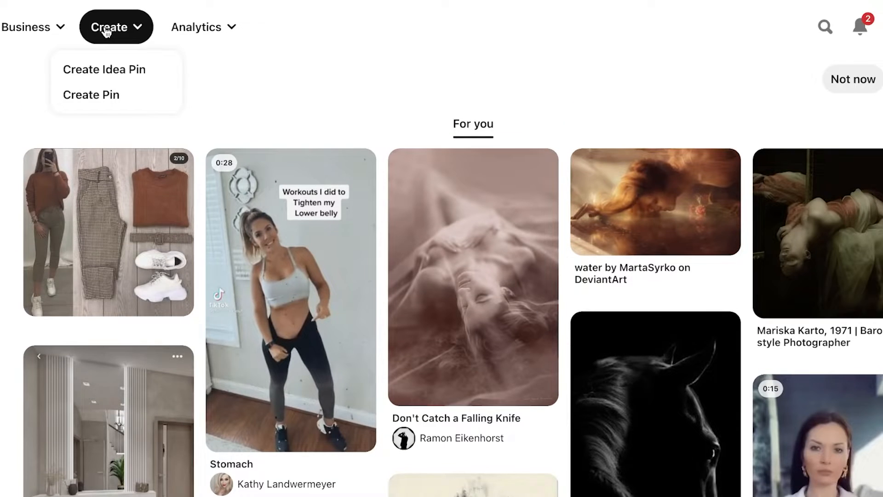
# Step: Choose Create Pin from the Create menu
pyautogui.click(90, 95)
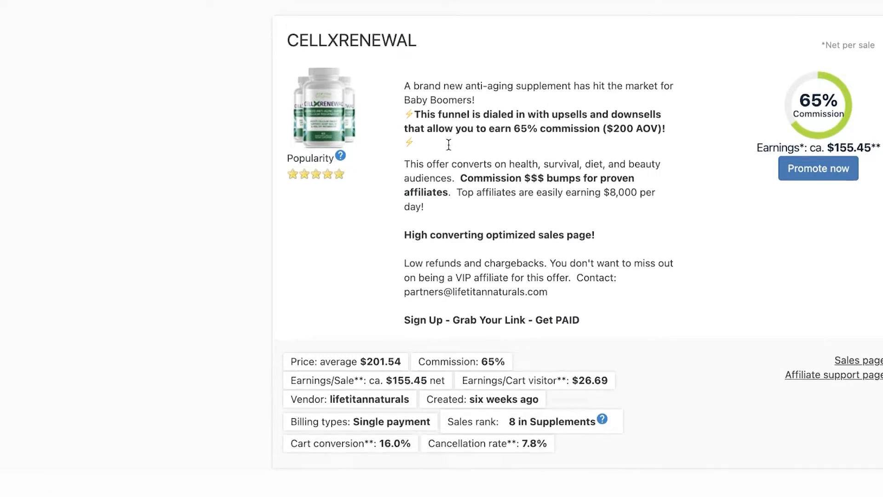
pyautogui.scroll(-3)
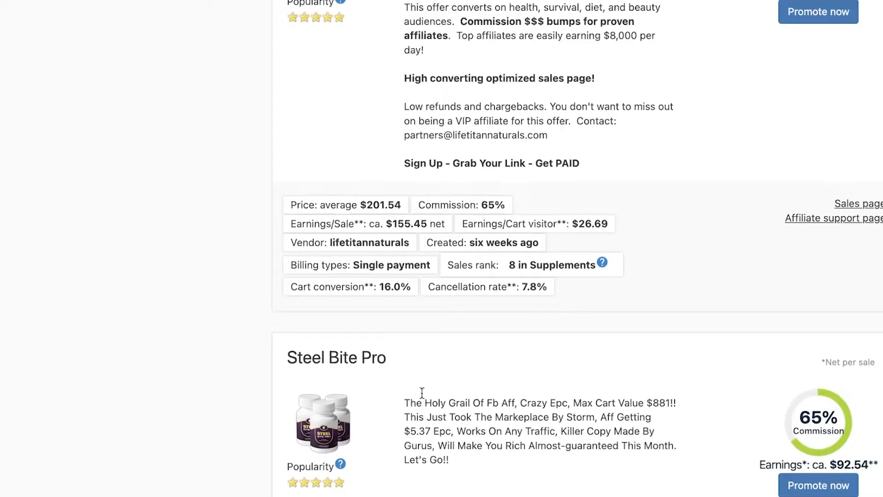
pyautogui.scroll(-3)
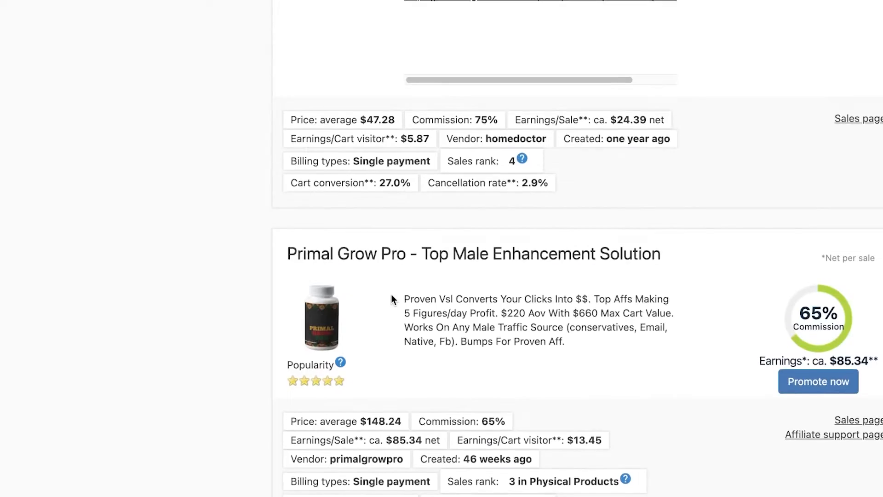
pyautogui.scroll(-3)
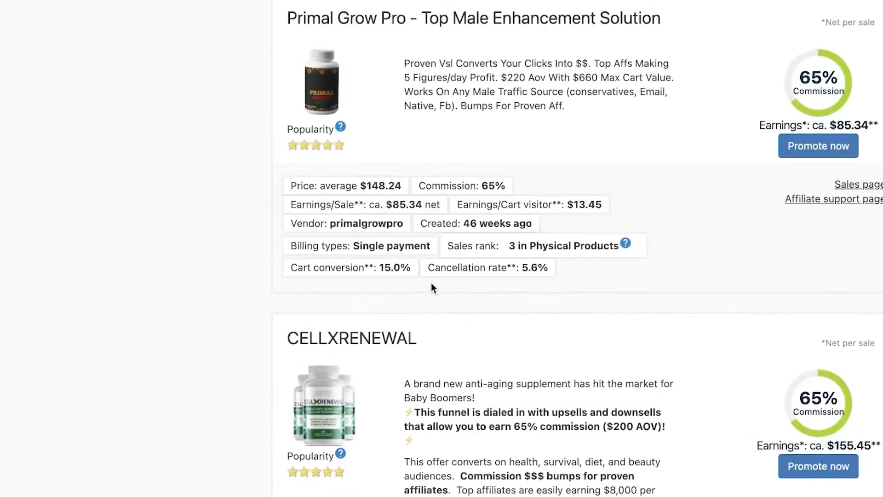
pyautogui.scroll(-3)
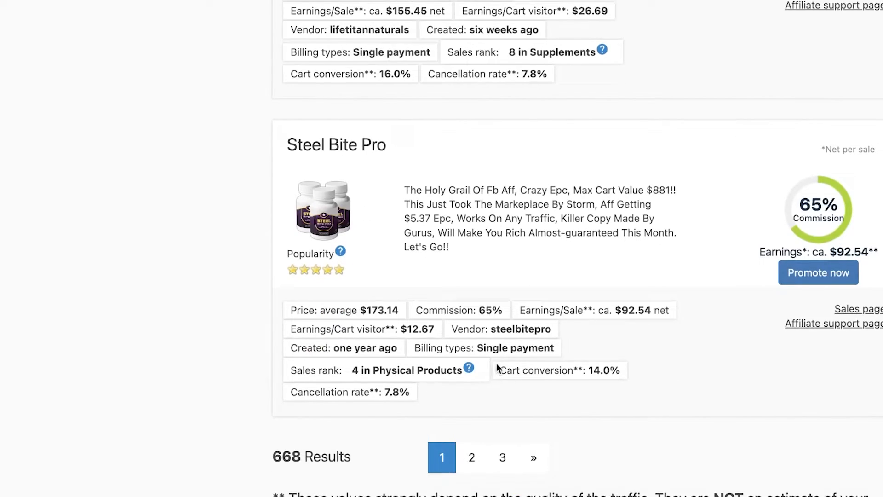
pyautogui.scroll(-3)
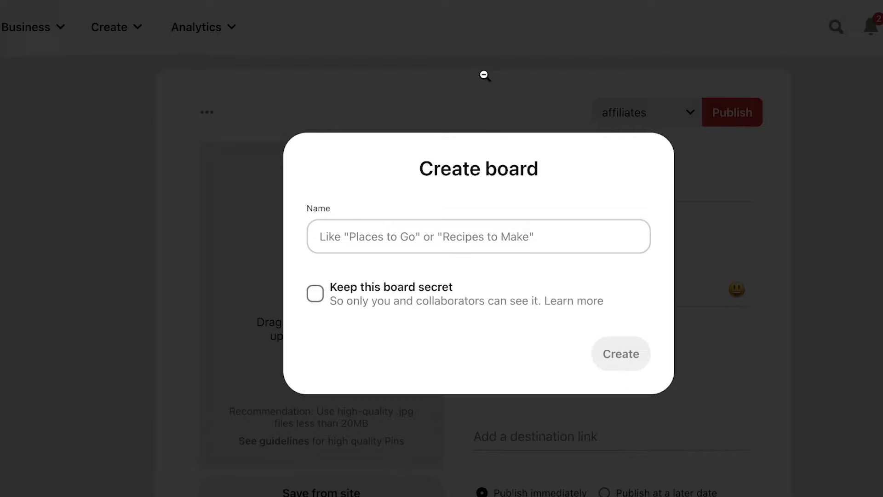
# Step: Name the new board 'Nutrition Must Haves!' and create it
pyautogui.write('Nutrition Must Haves!')
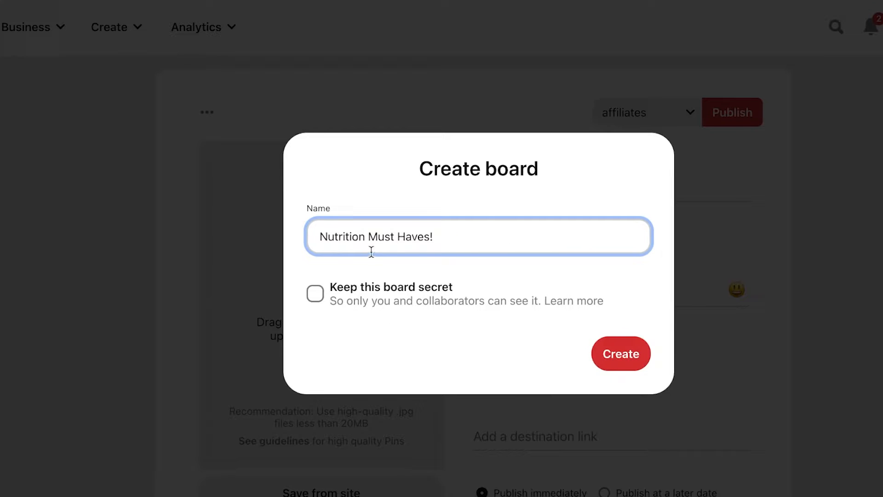
pyautogui.moveTo(509, 241)
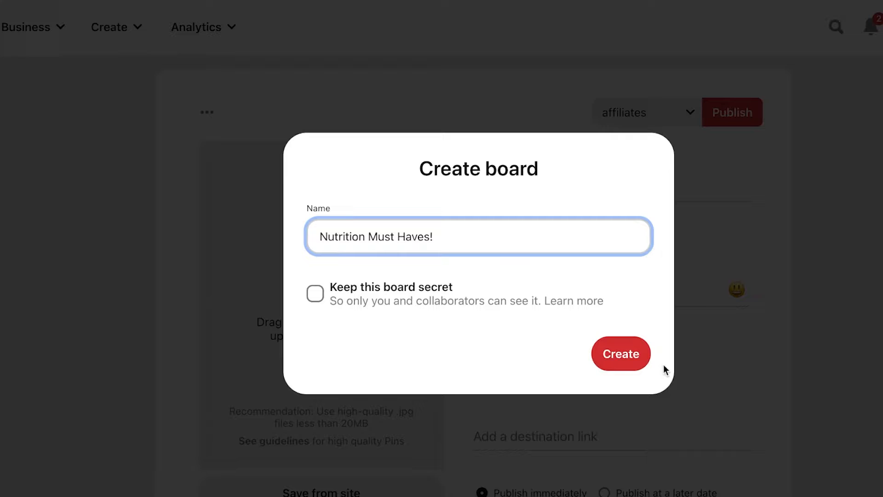
pyautogui.click(620, 354)
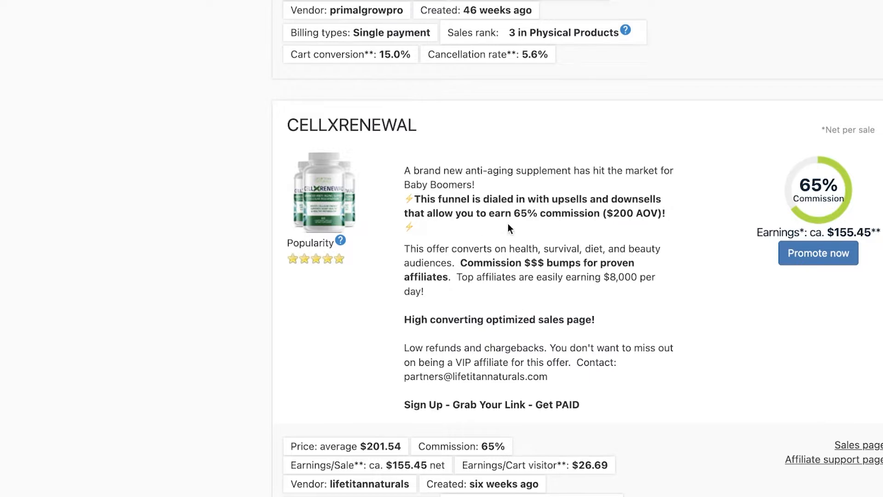
# Step: Request the CELLXRENEWAL promolink via Promote now, copy it, and close the Success dialog
pyautogui.click(817, 253)
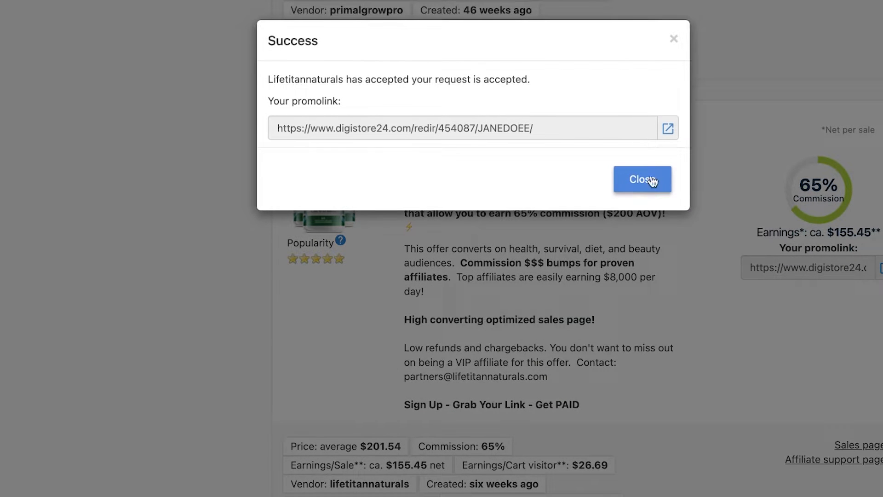
pyautogui.moveTo(817, 271)
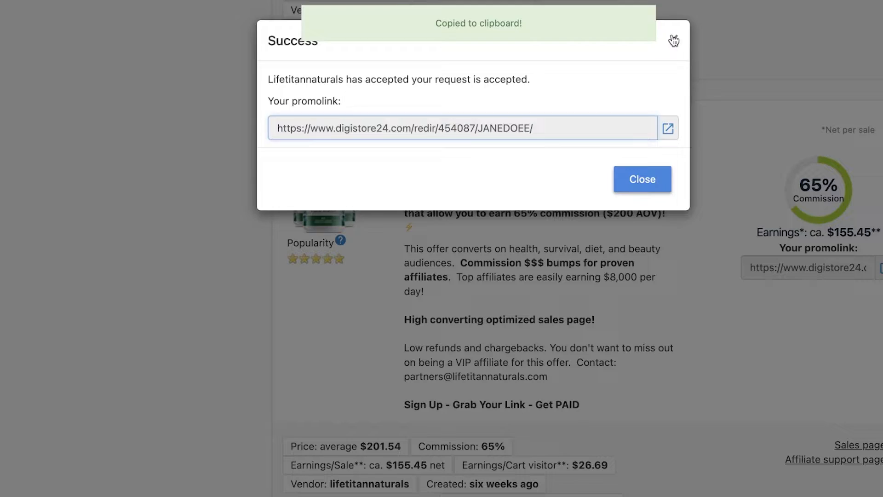
pyautogui.click(642, 178)
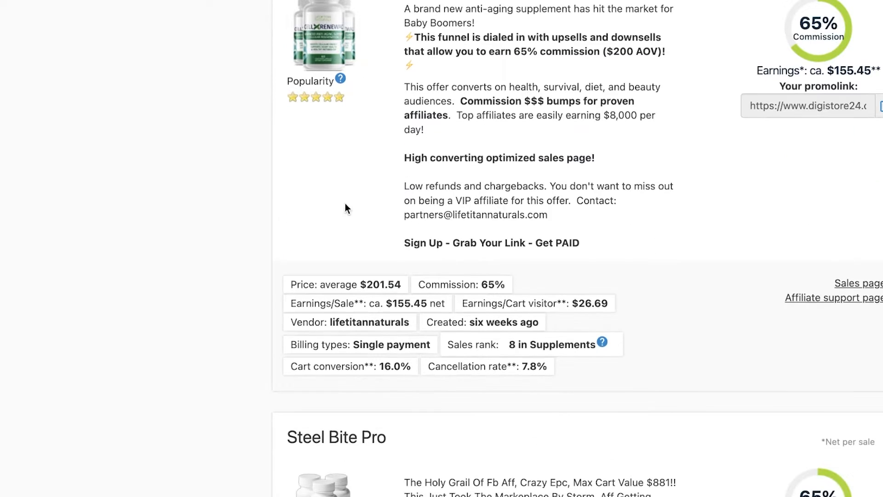
pyautogui.click(879, 109)
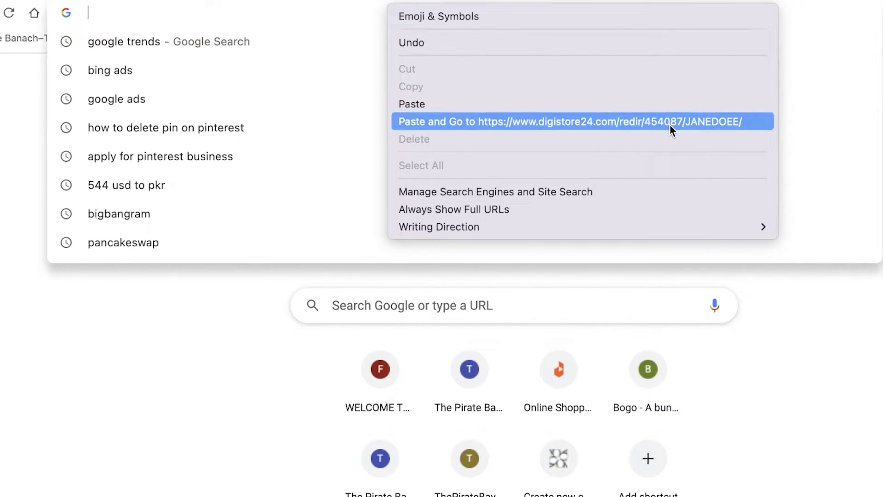
# Step: Open the pasted promolink in a new tab and scroll the CELLXRENEWAL sales page
pyautogui.click(570, 121)
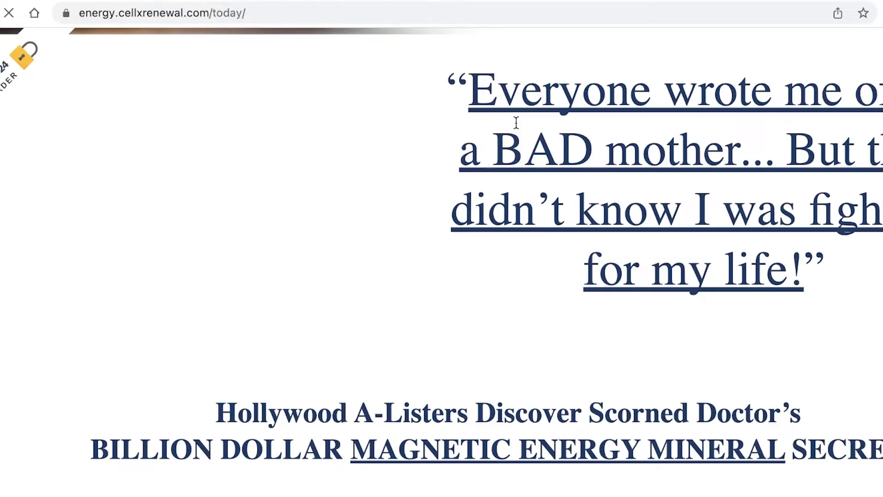
pyautogui.scroll(-3)
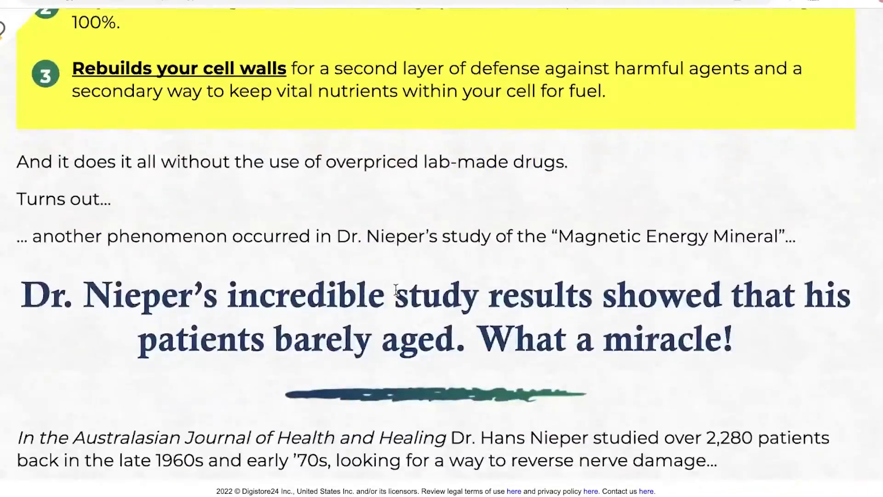
pyautogui.scroll(-3)
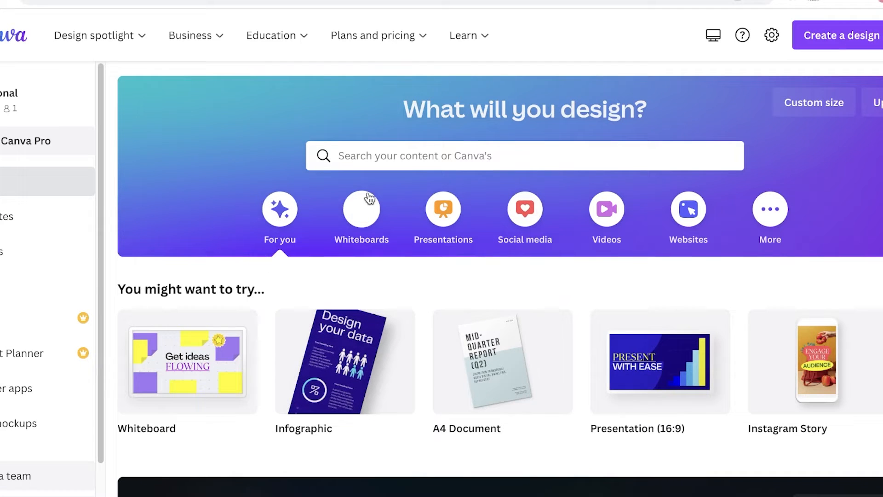
# Step: Open the Custom size options and search Canva templates for 'porta'
pyautogui.click(813, 102)
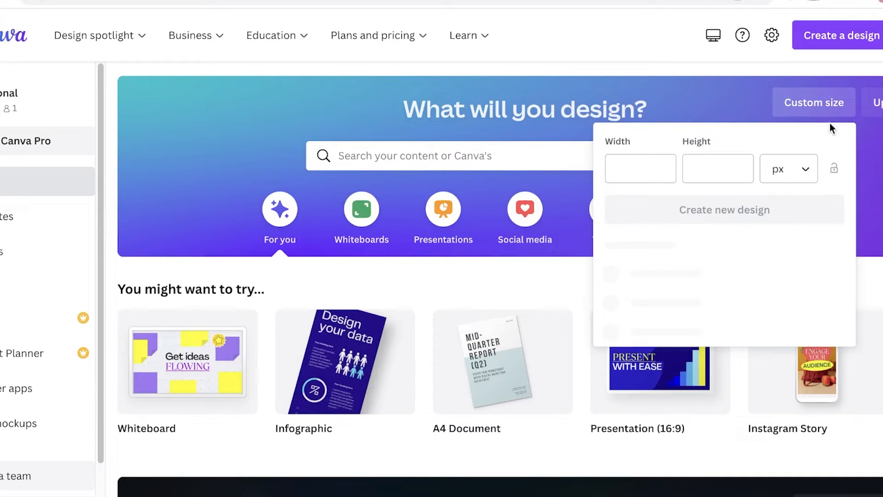
pyautogui.click(444, 156)
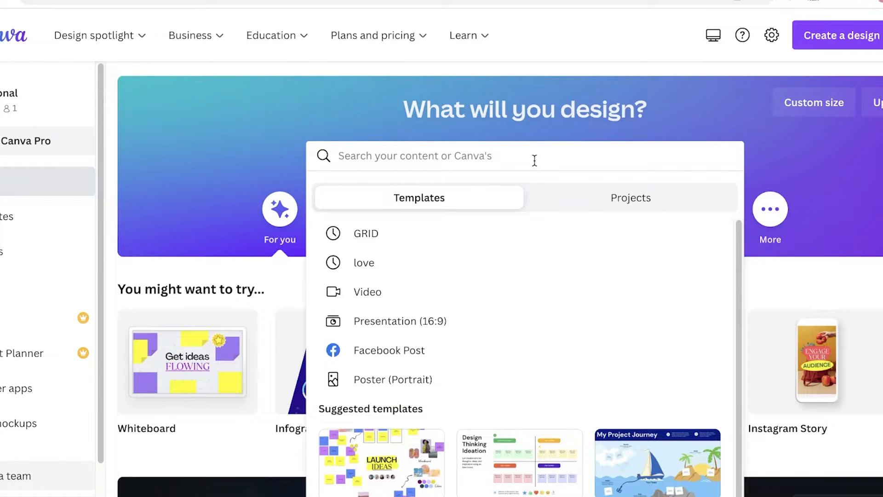
pyautogui.write('porta')
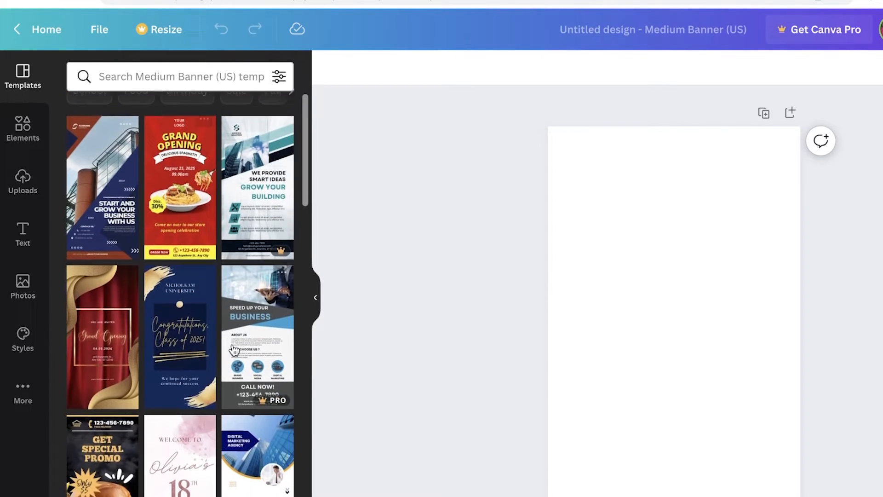
# Step: Search Canva templates for 'health' and browse through the results
pyautogui.click(169, 76)
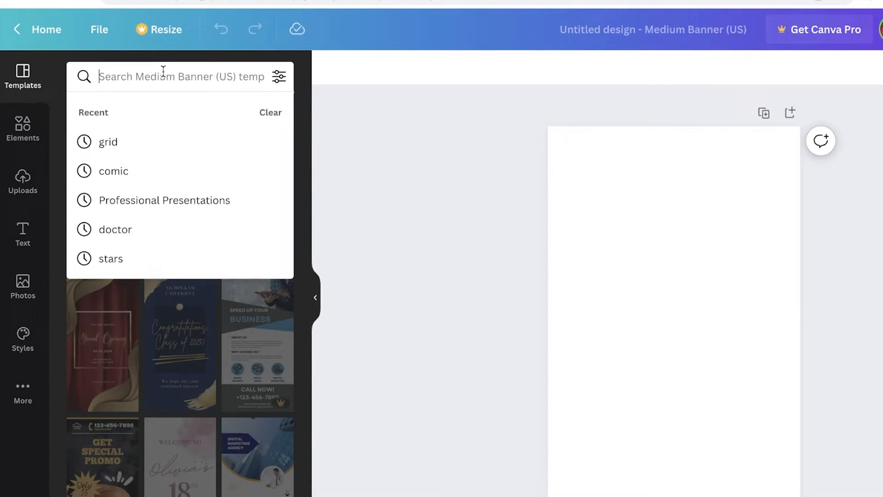
pyautogui.write('health')
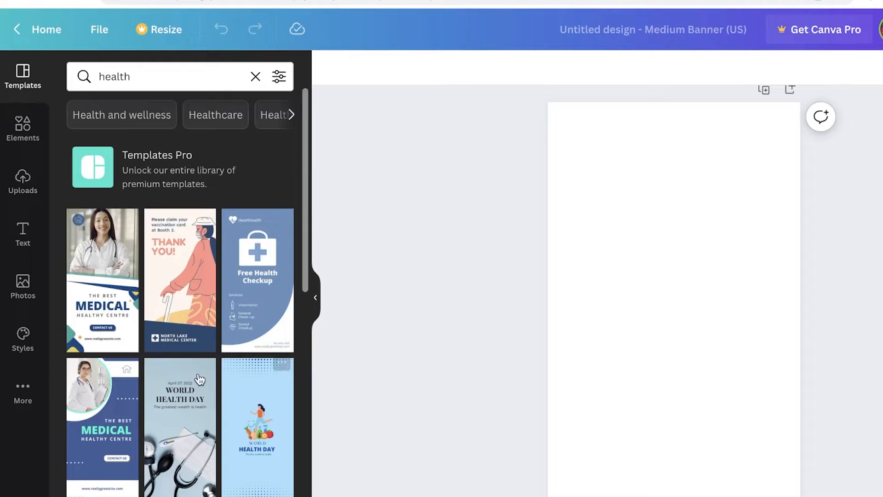
pyautogui.scroll(-3)
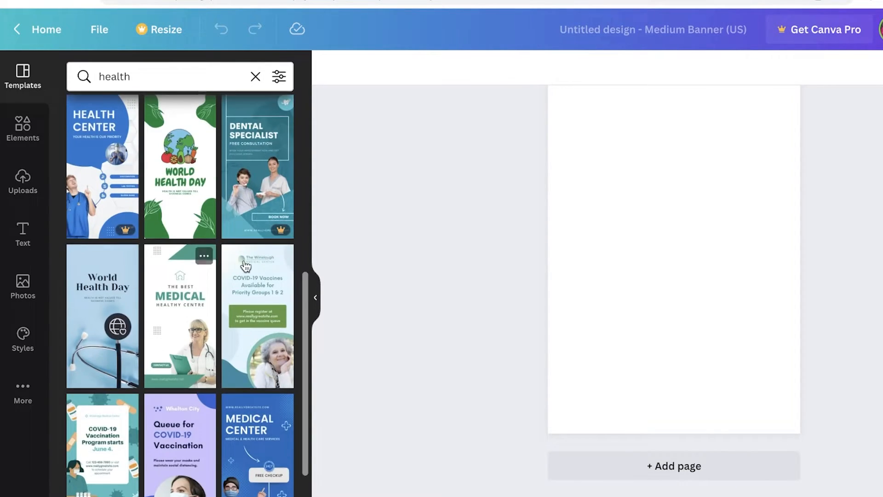
pyautogui.scroll(-3)
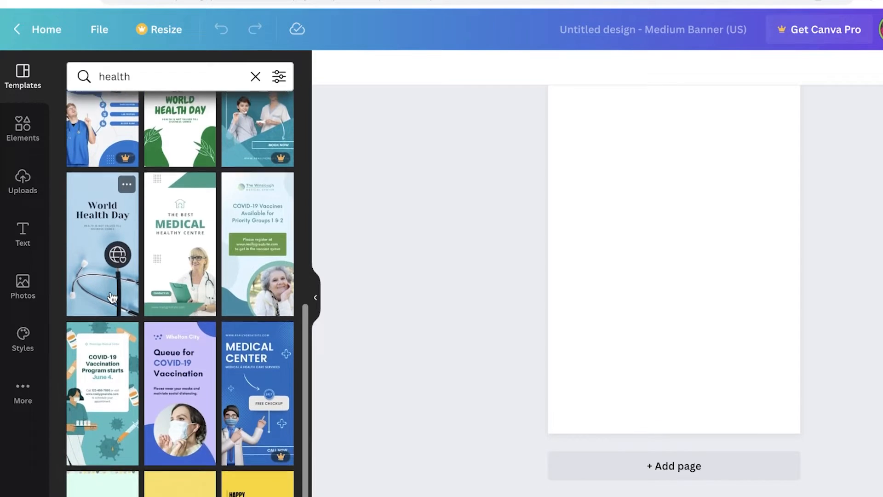
pyautogui.scroll(-3)
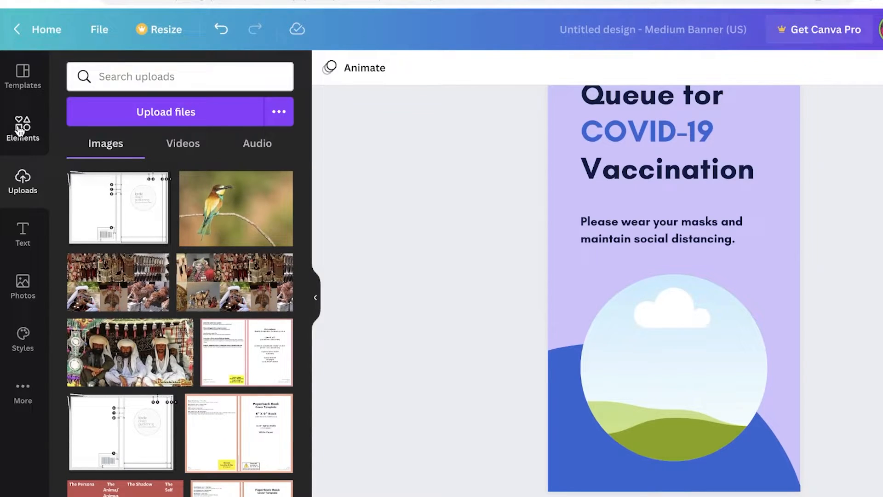
# Step: Upload img-58.png from Downloads into the circle frame and download the banner
pyautogui.click(165, 111)
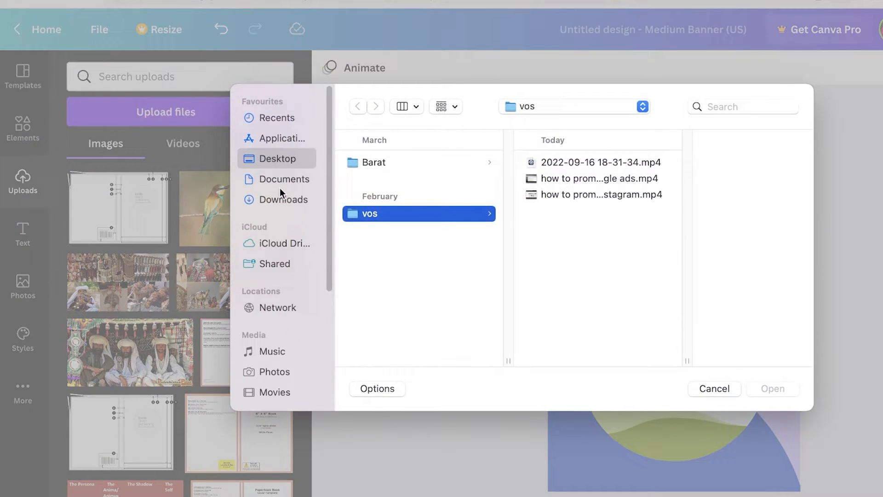
pyautogui.click(283, 179)
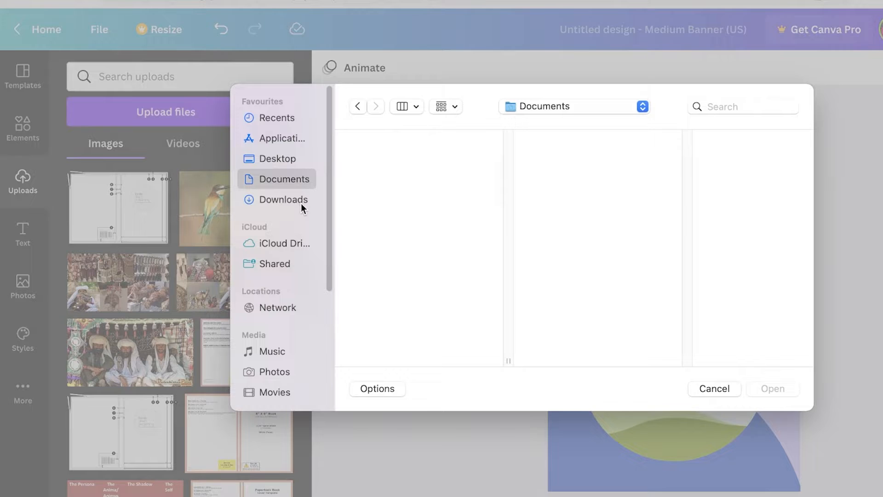
pyautogui.click(283, 199)
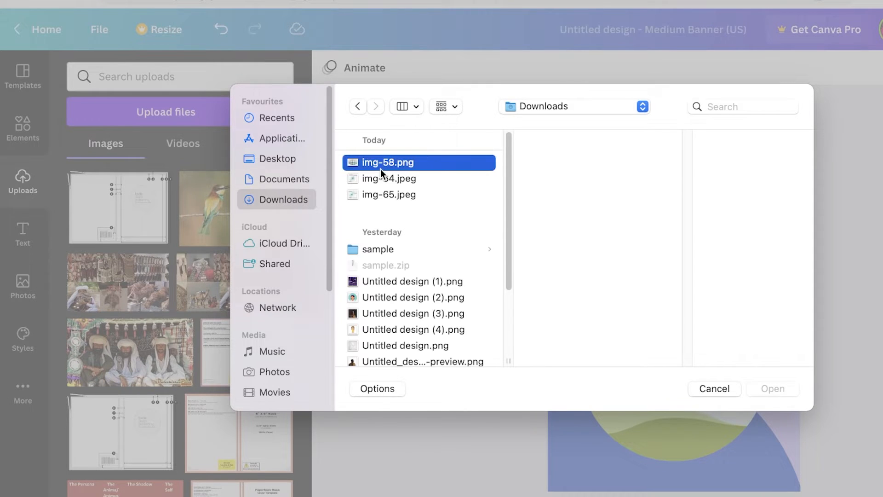
pyautogui.click(713, 388)
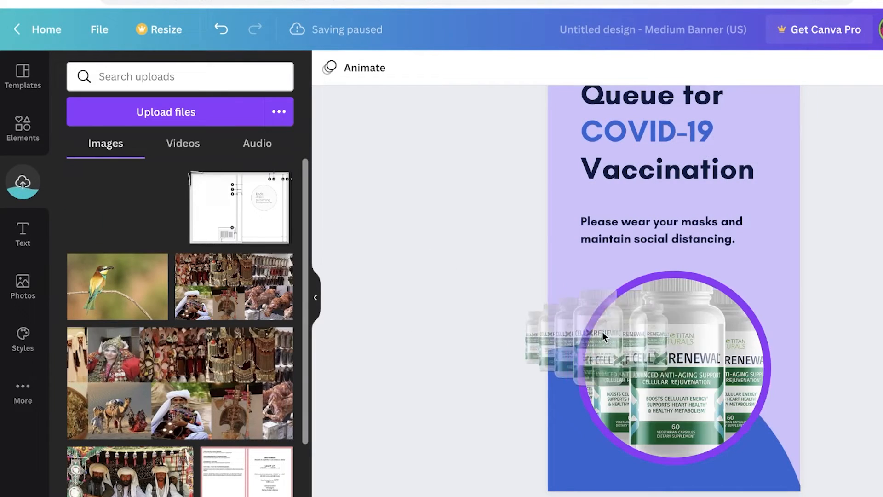
pyautogui.click(673, 366)
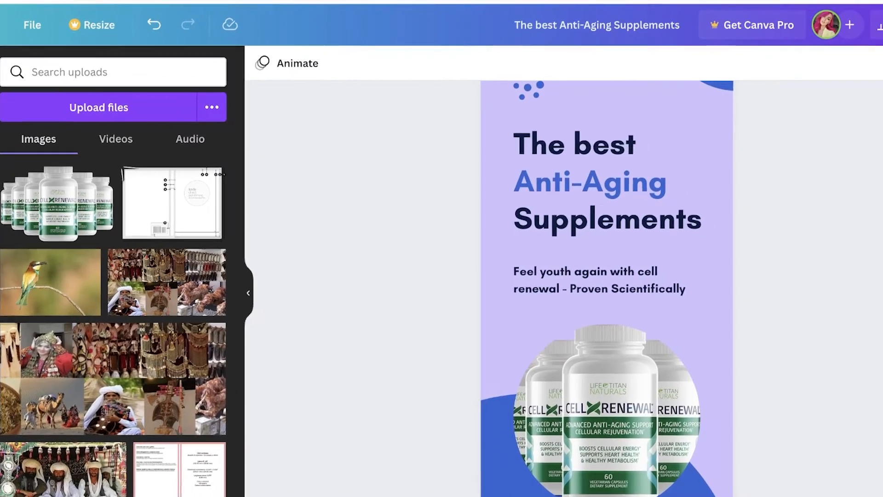
pyautogui.click(856, 17)
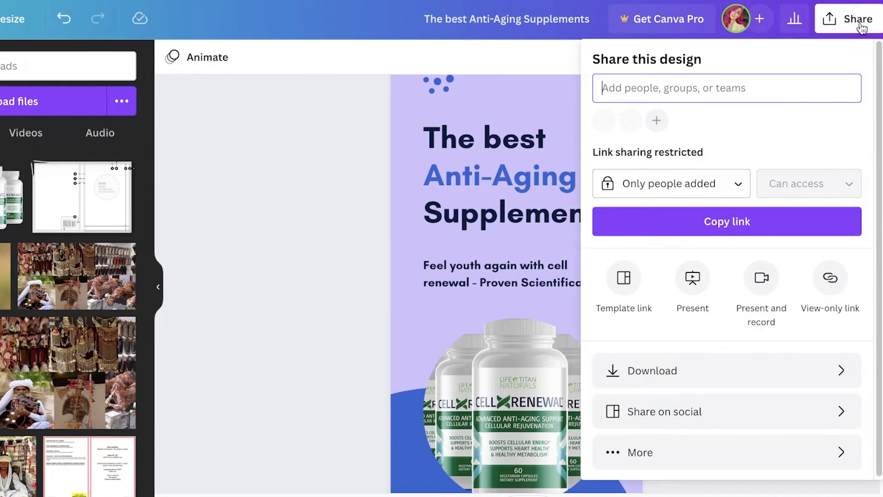
pyautogui.click(650, 369)
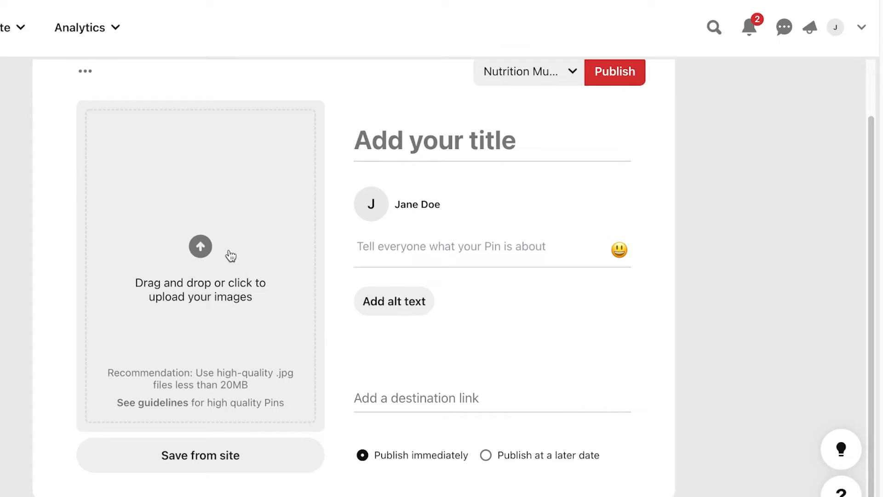
# Step: Upload the banner PNG to the pin and title it 'How to stay young forever!'
pyautogui.click(200, 254)
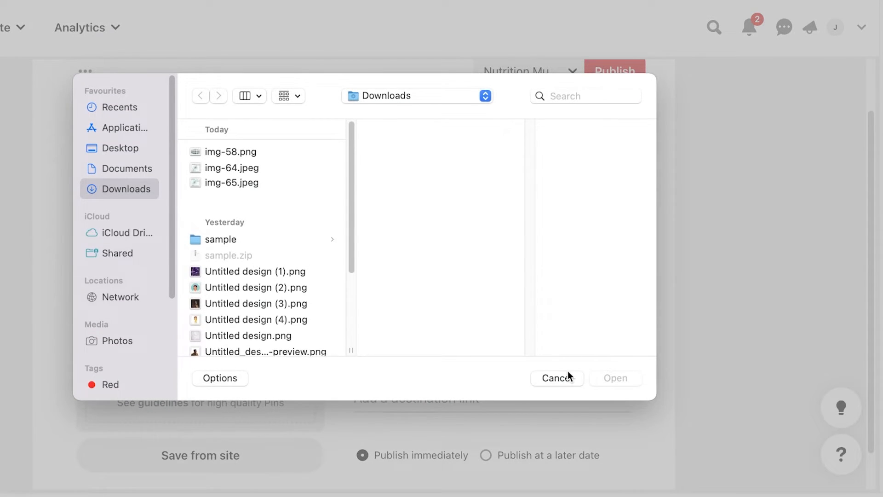
pyautogui.click(556, 378)
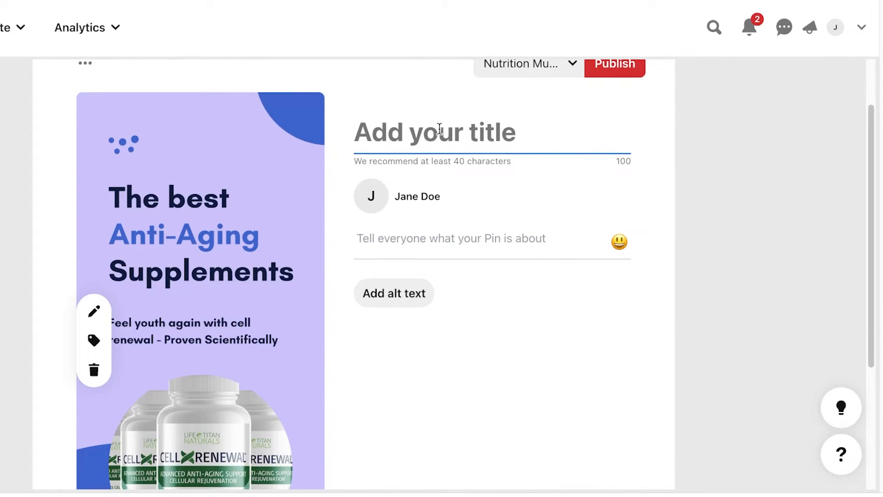
pyautogui.write('How to stay young forever!')
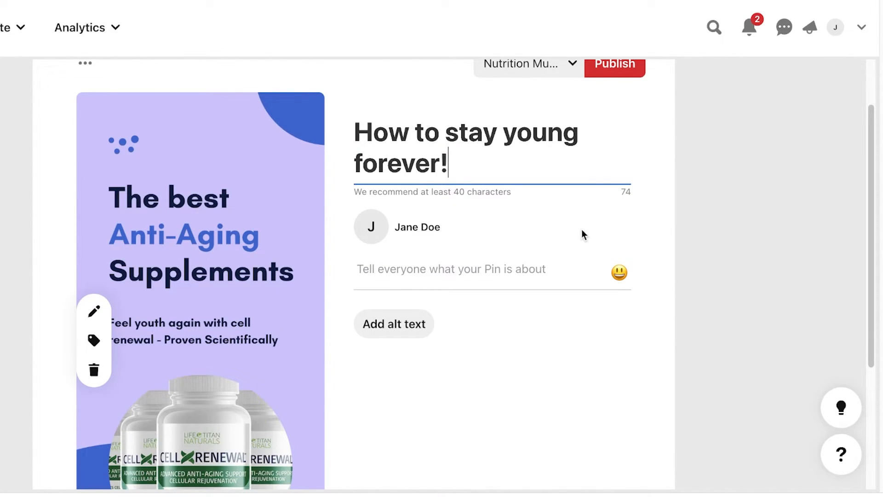
pyautogui.scroll(-3)
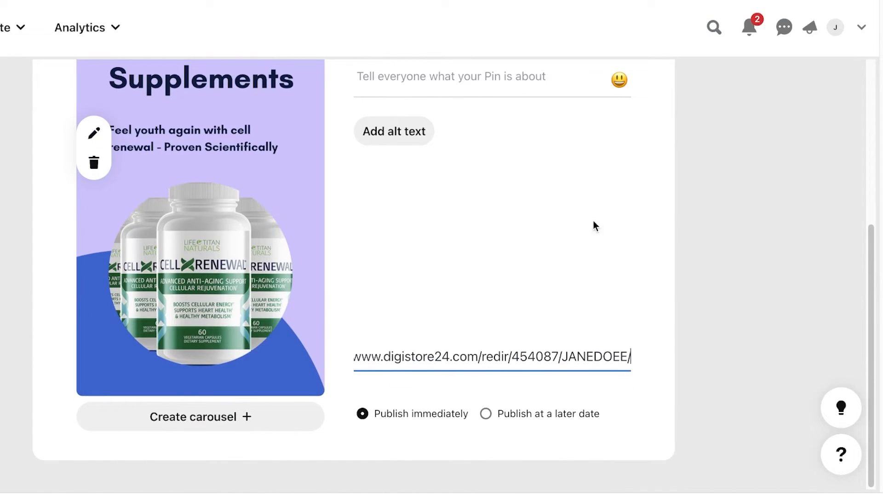
pyautogui.scroll(-3)
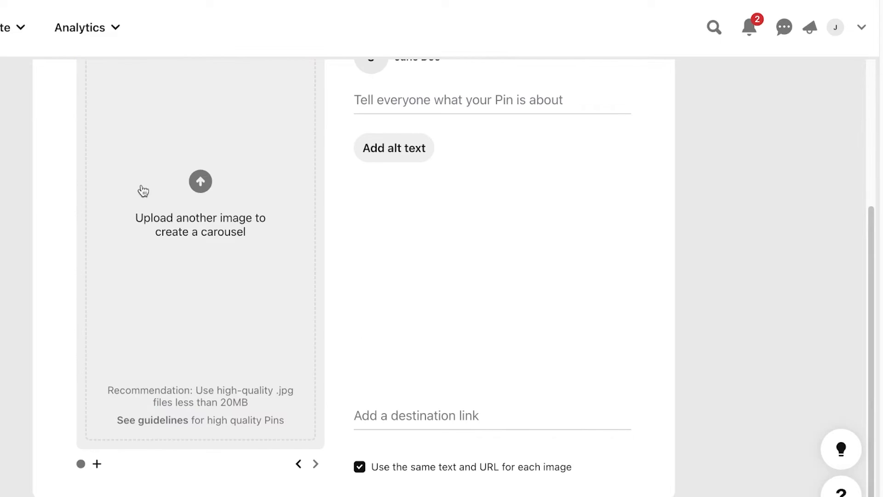
# Step: Add the img-64.jpeg and img-65.jpeg cell diagrams to the carousel and review the slides
pyautogui.click(200, 181)
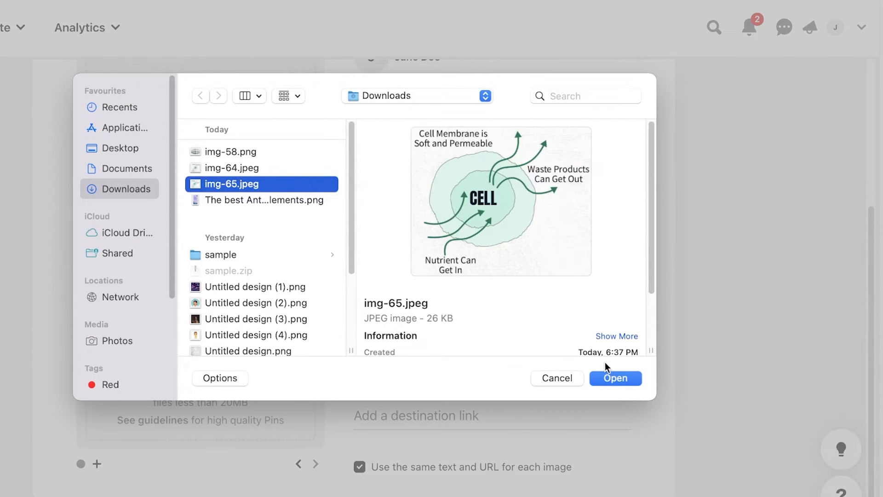
pyautogui.click(231, 168)
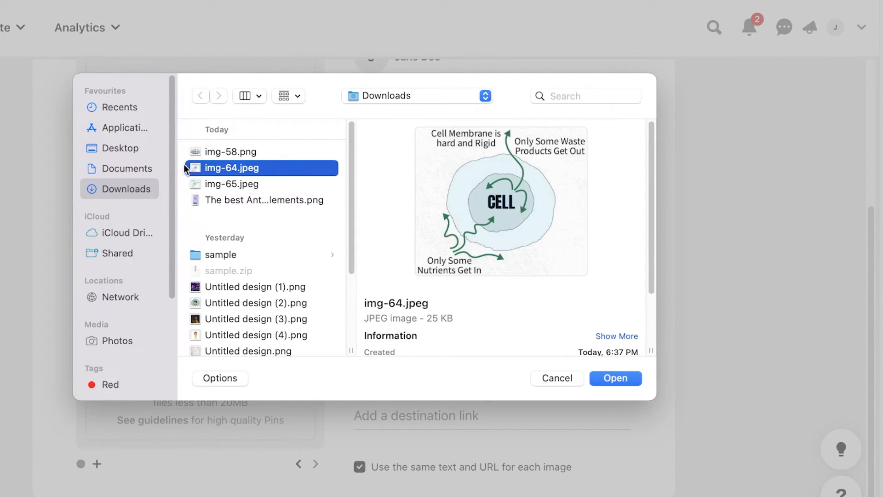
pyautogui.click(614, 378)
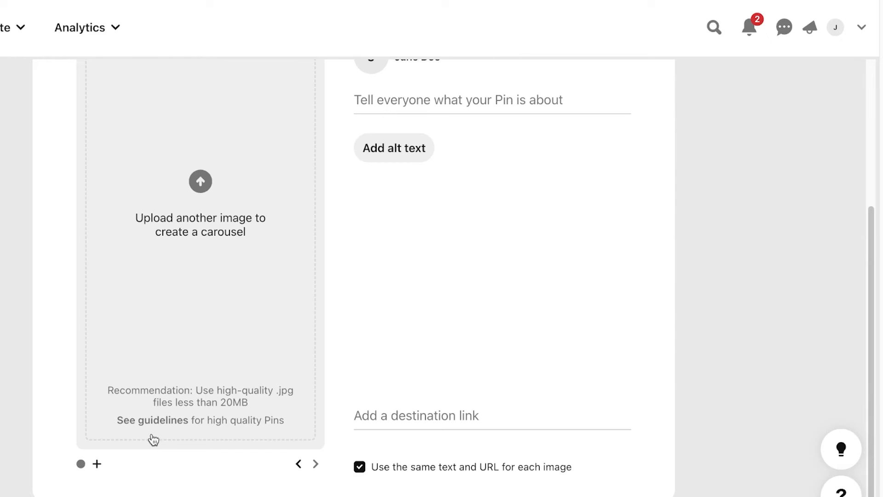
pyautogui.click(200, 181)
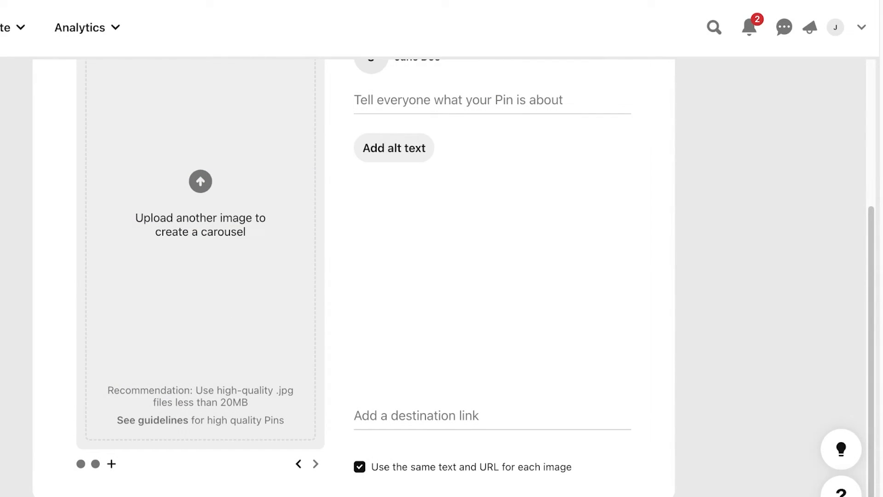
pyautogui.click(96, 463)
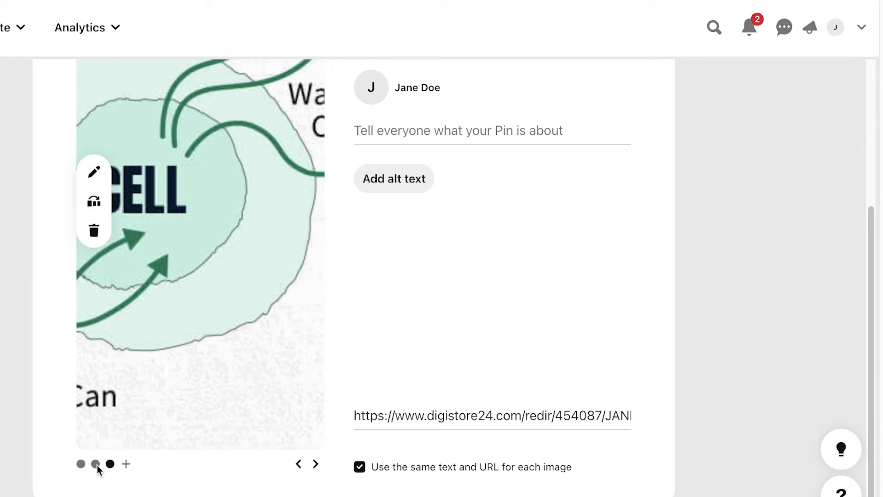
pyautogui.click(81, 463)
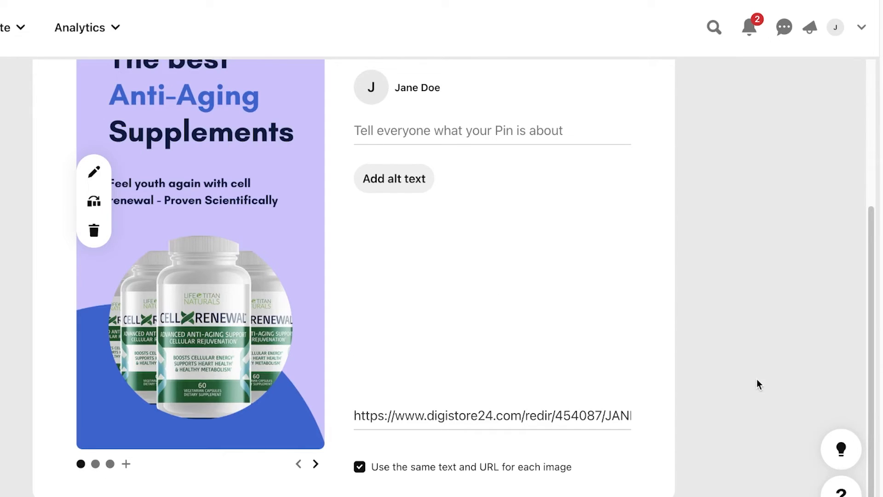
pyautogui.click(613, 132)
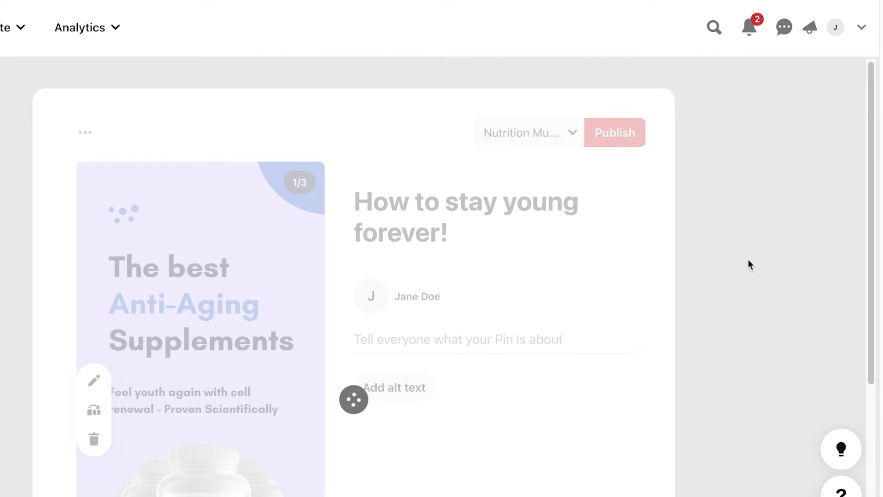
pyautogui.moveTo(748, 281)
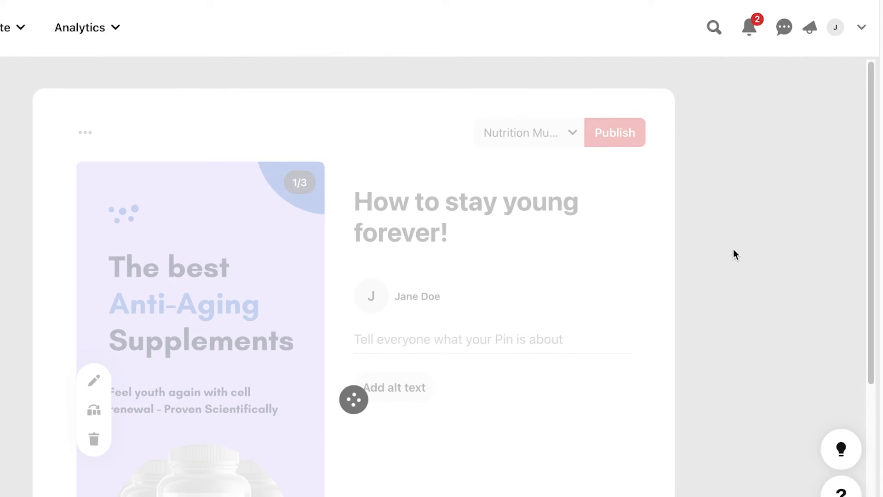
# Step: Scroll the pin form while the carousel pin publishes
pyautogui.scroll(-3)
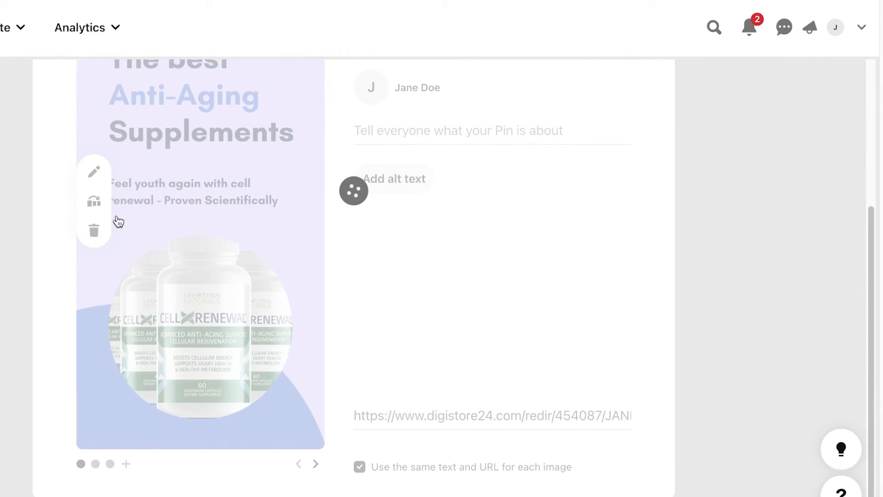
pyautogui.moveTo(126, 233)
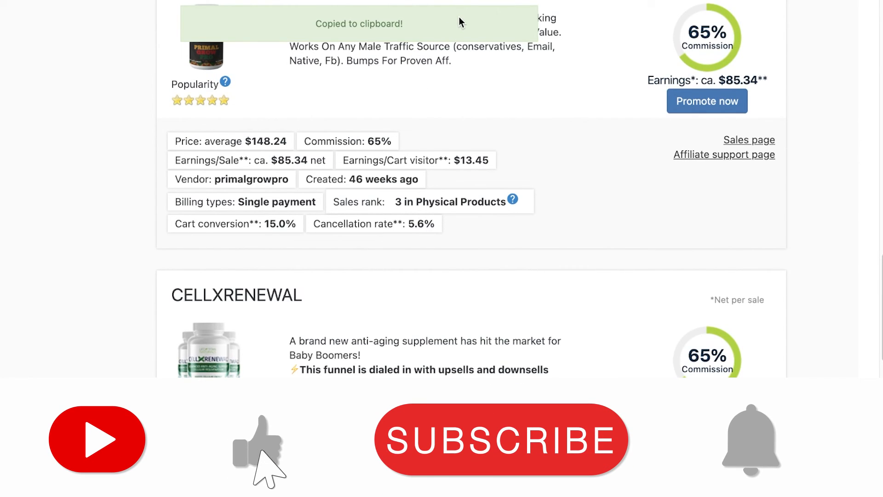
# Step: Dismiss the 'Copied to clipboard!' notice and scroll to the CELLXRENEWAL listing
pyautogui.click(500, 440)
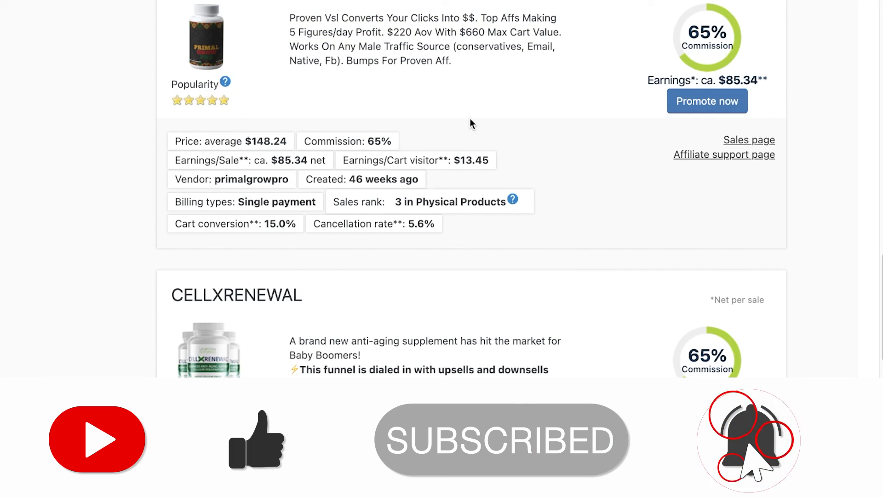
pyautogui.scroll(-3)
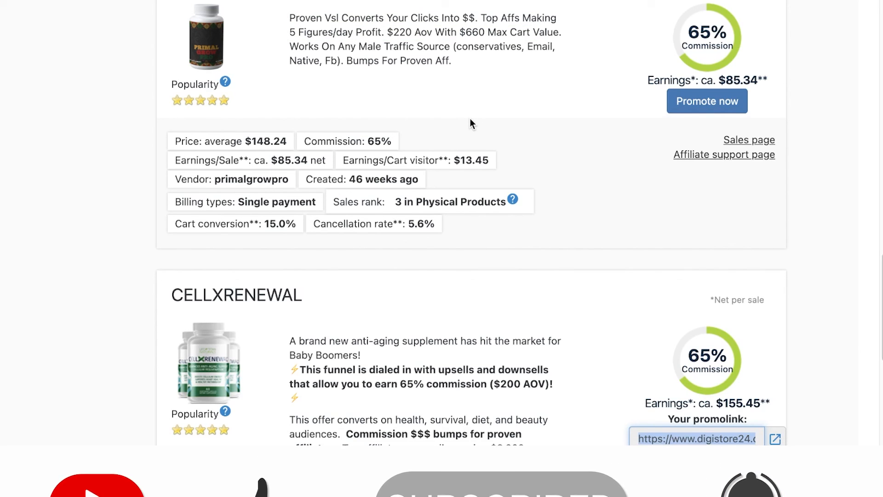